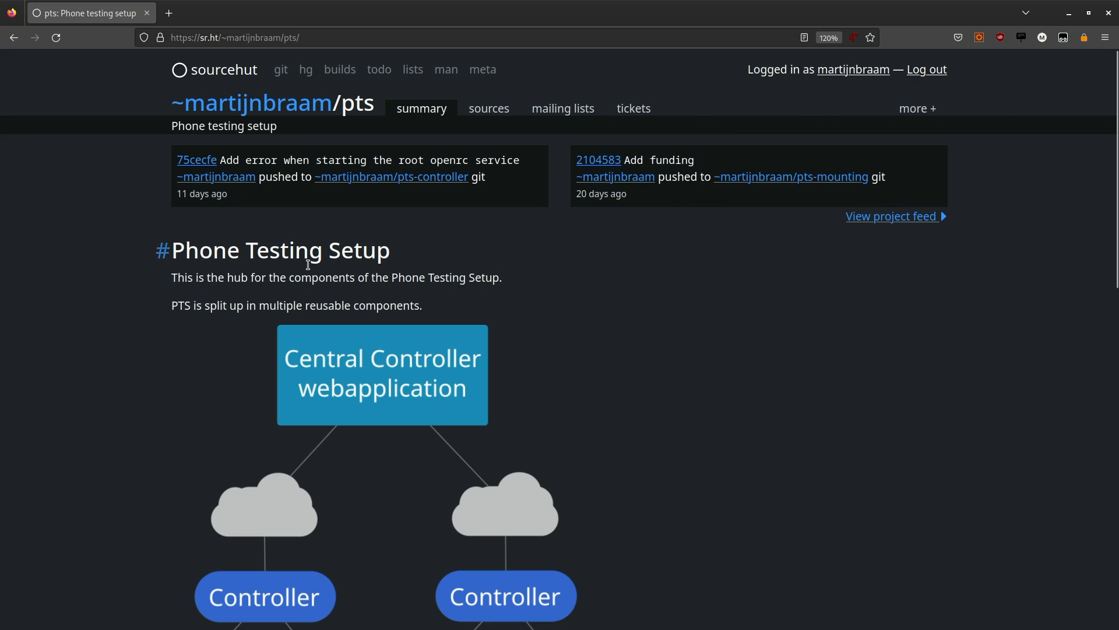
pyautogui.moveTo(142, 320)
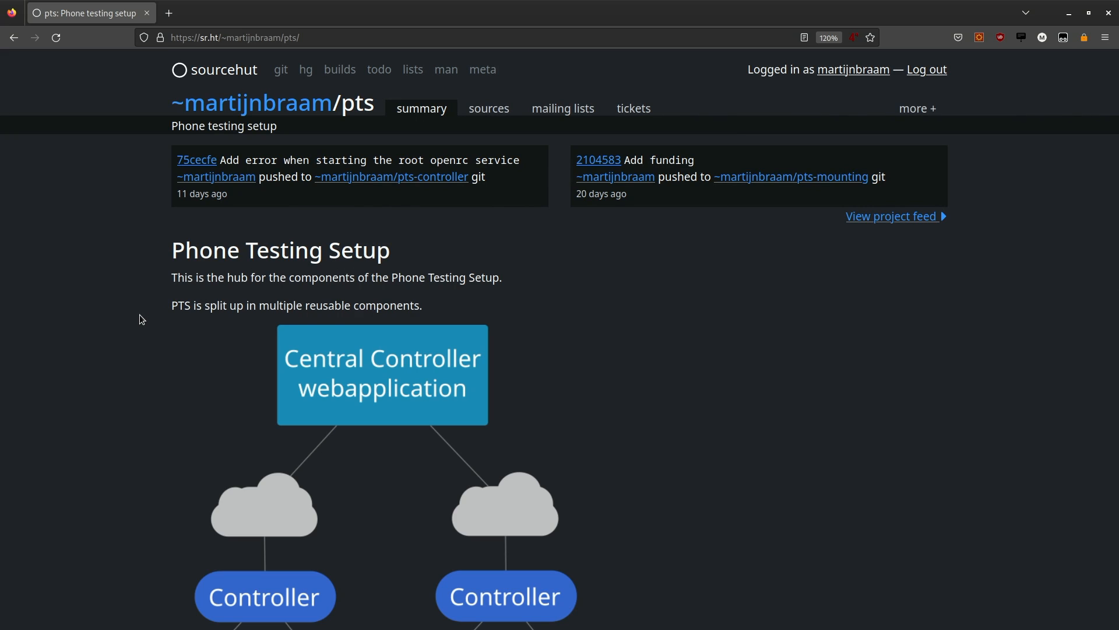
# Step: Scroll the pts project page and show its sources list of seven repositories
pyautogui.scroll(-3)
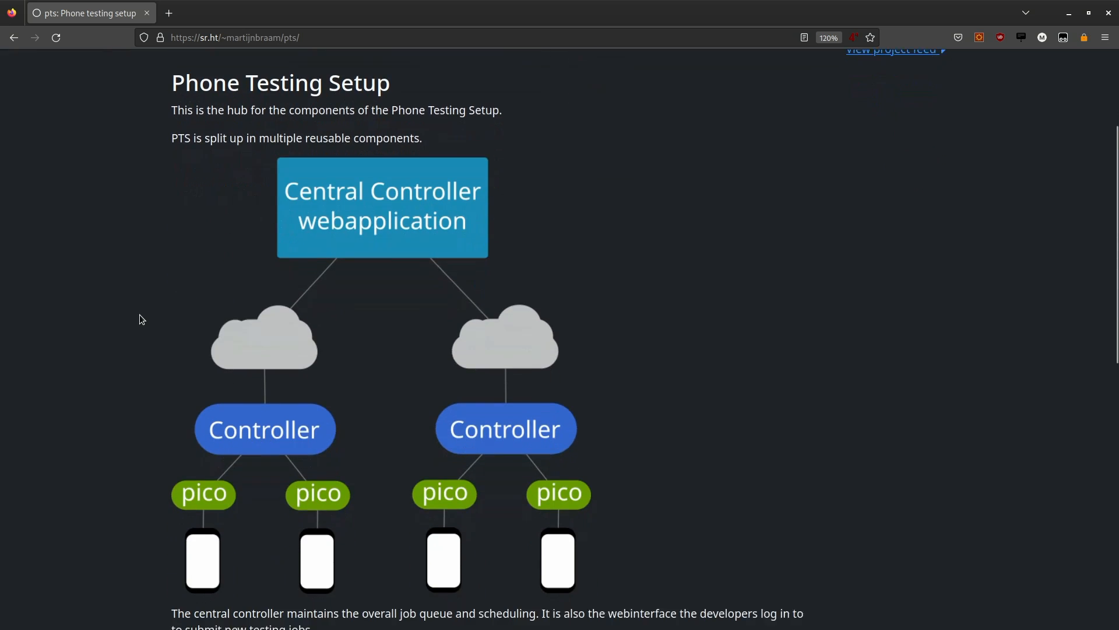
pyautogui.scroll(-3)
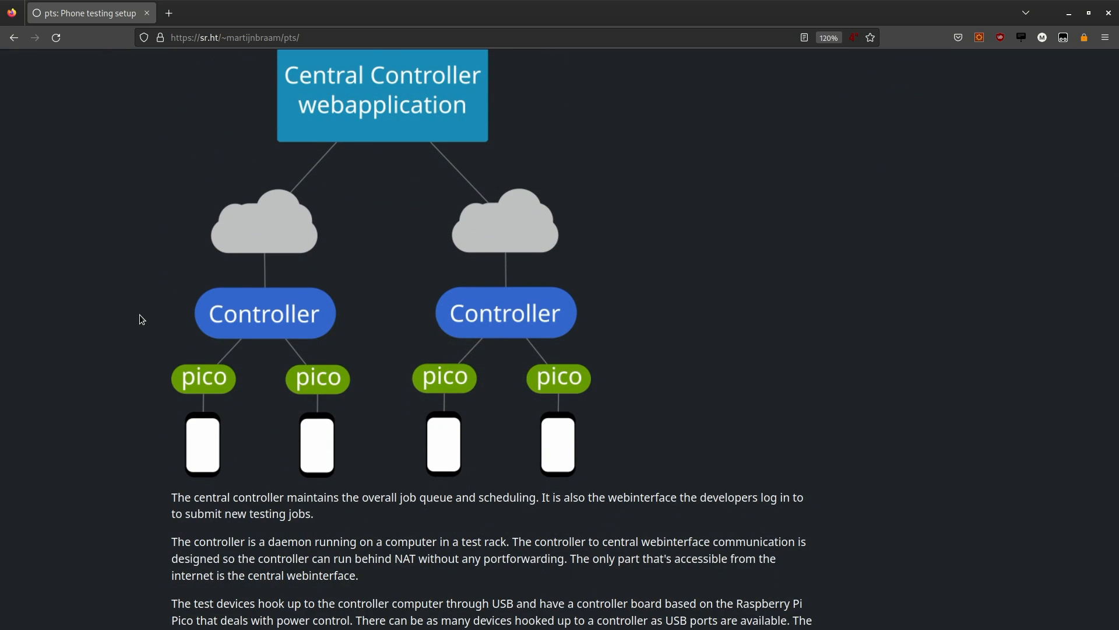
pyautogui.scroll(3)
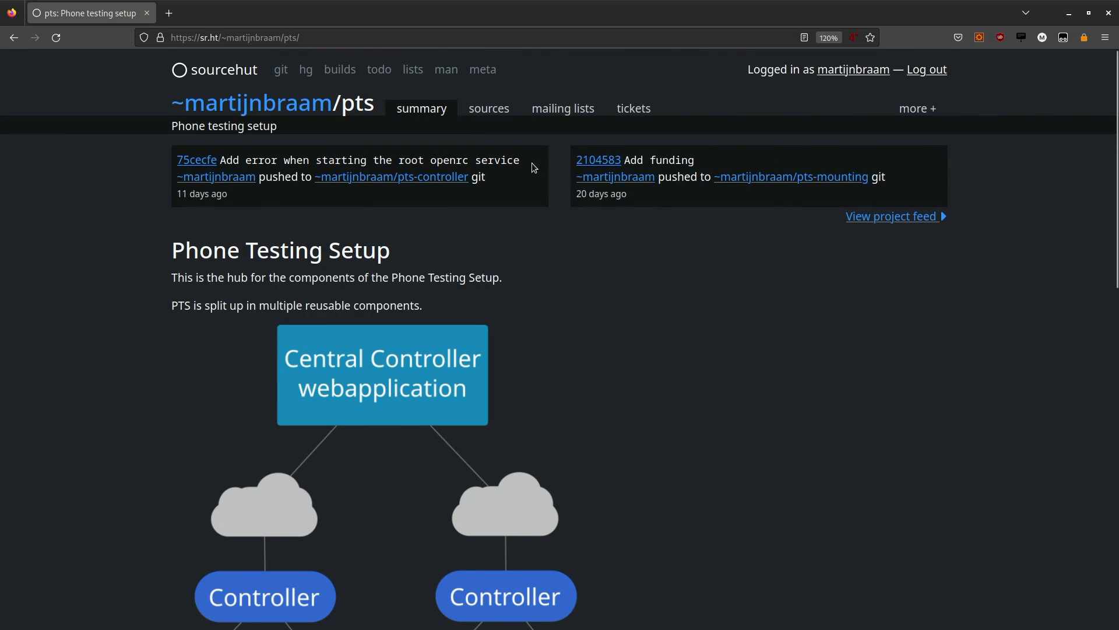
pyautogui.click(489, 108)
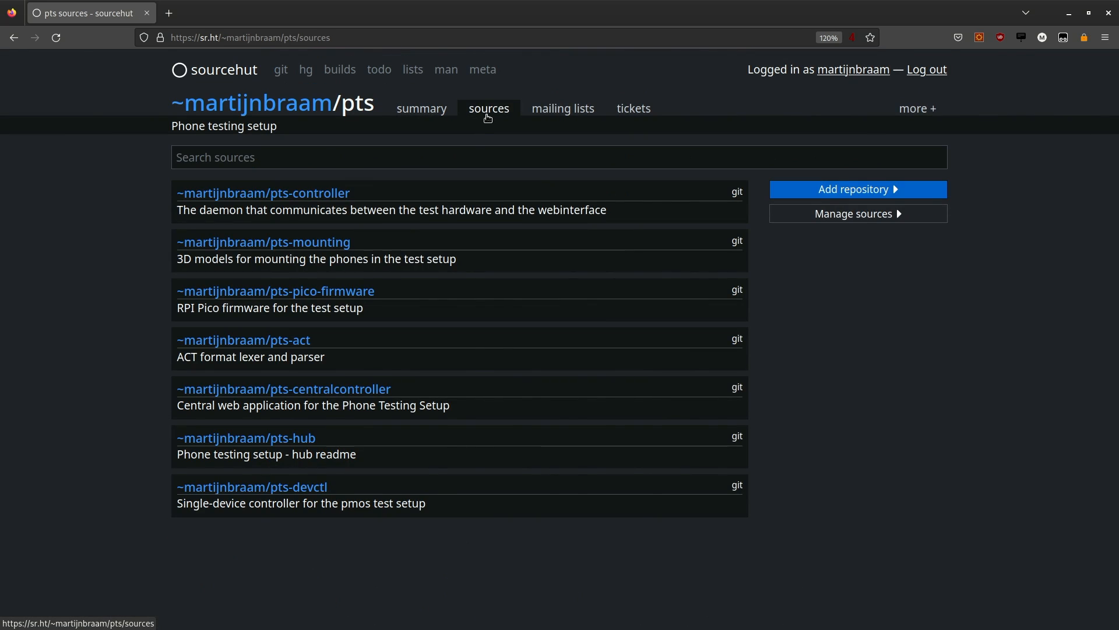
pyautogui.moveTo(555, 380)
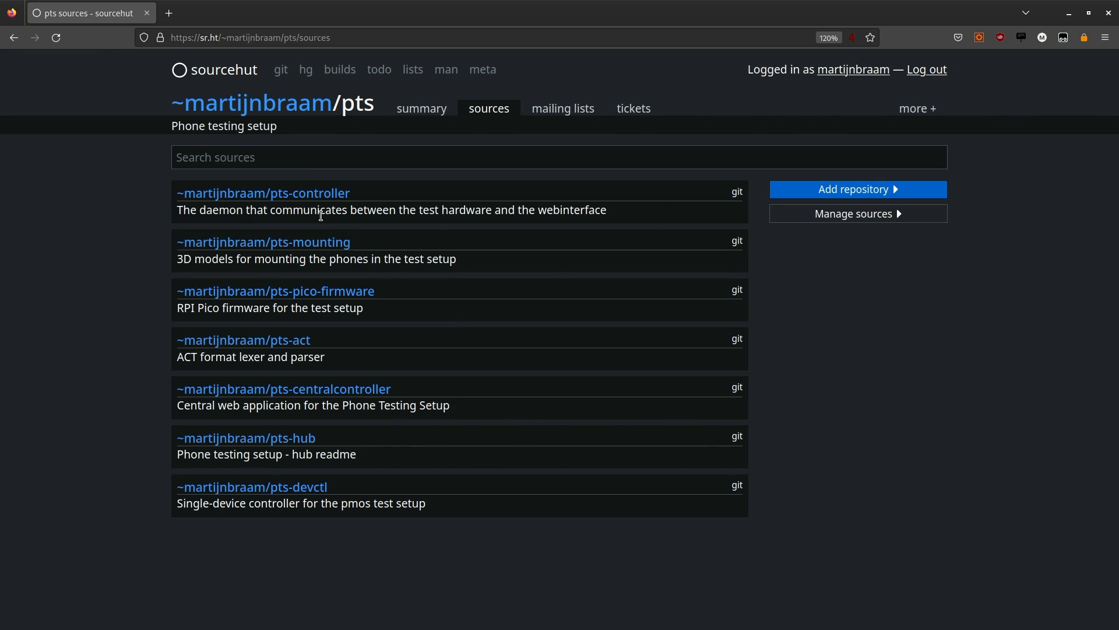
# Step: Open pts-controller, scroll to the README's pinephone ini example, then type 'pts.' to reach the controller
pyautogui.click(263, 193)
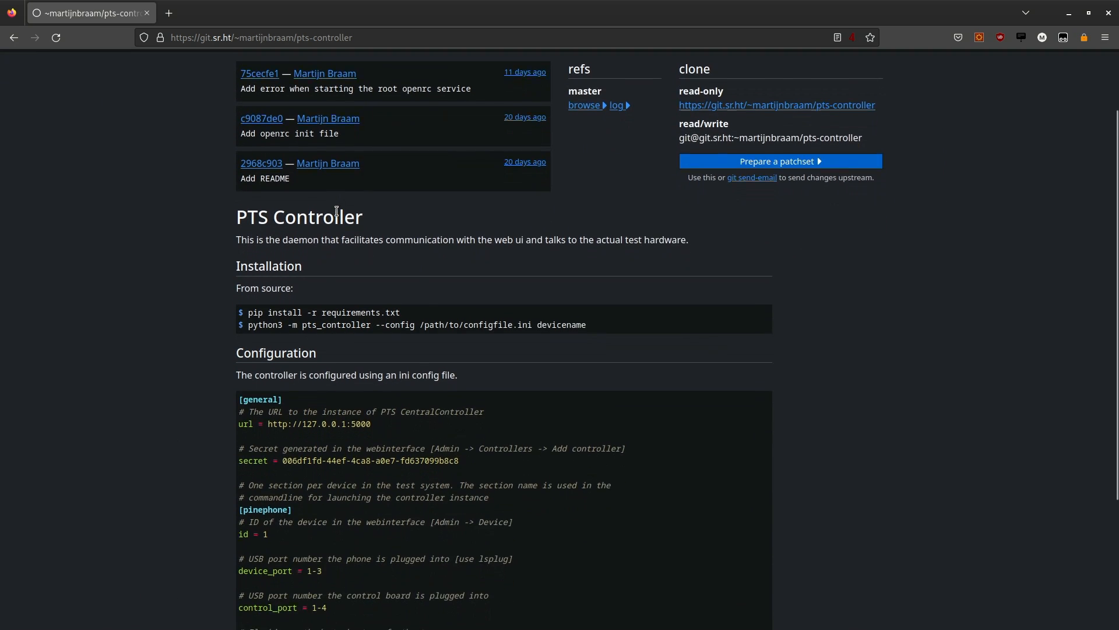
pyautogui.scroll(-3)
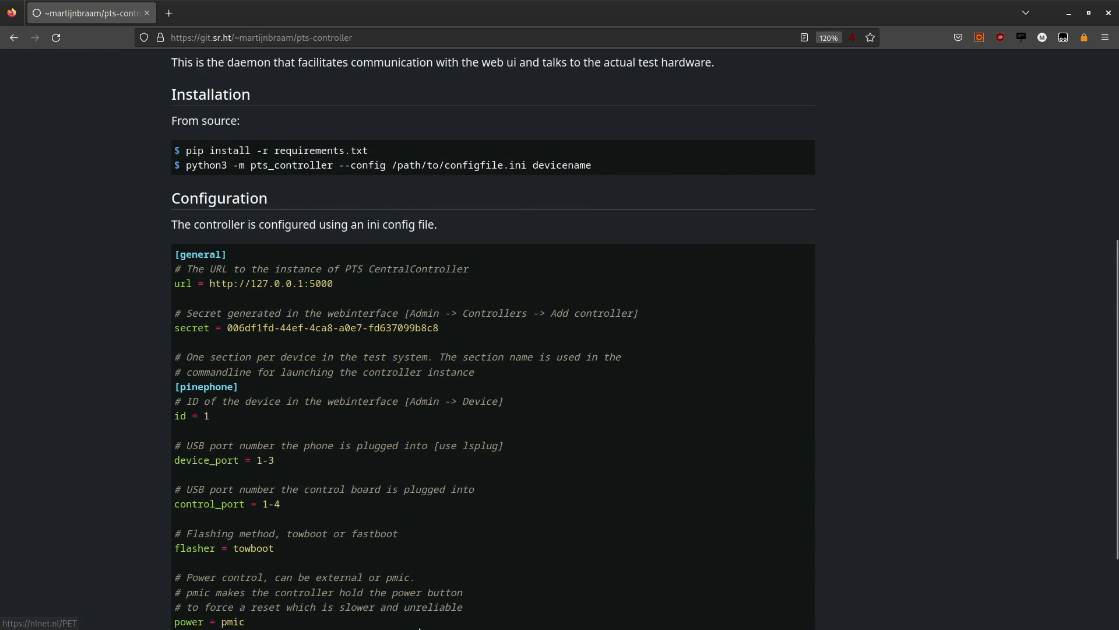
pyautogui.scroll(-3)
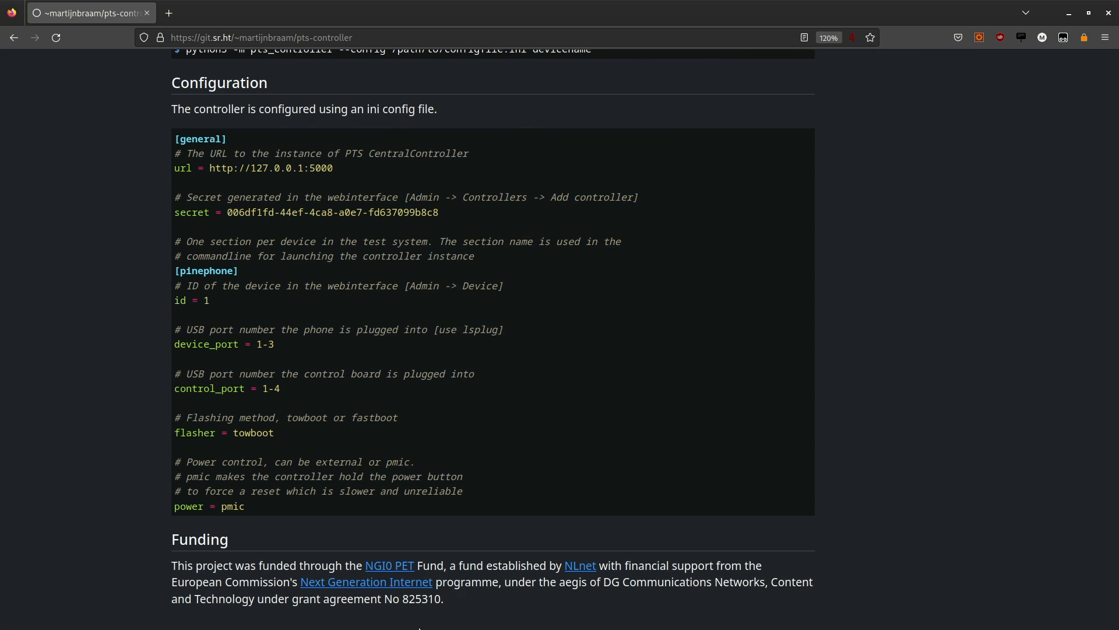
pyautogui.write('pts.postmarketos.org')
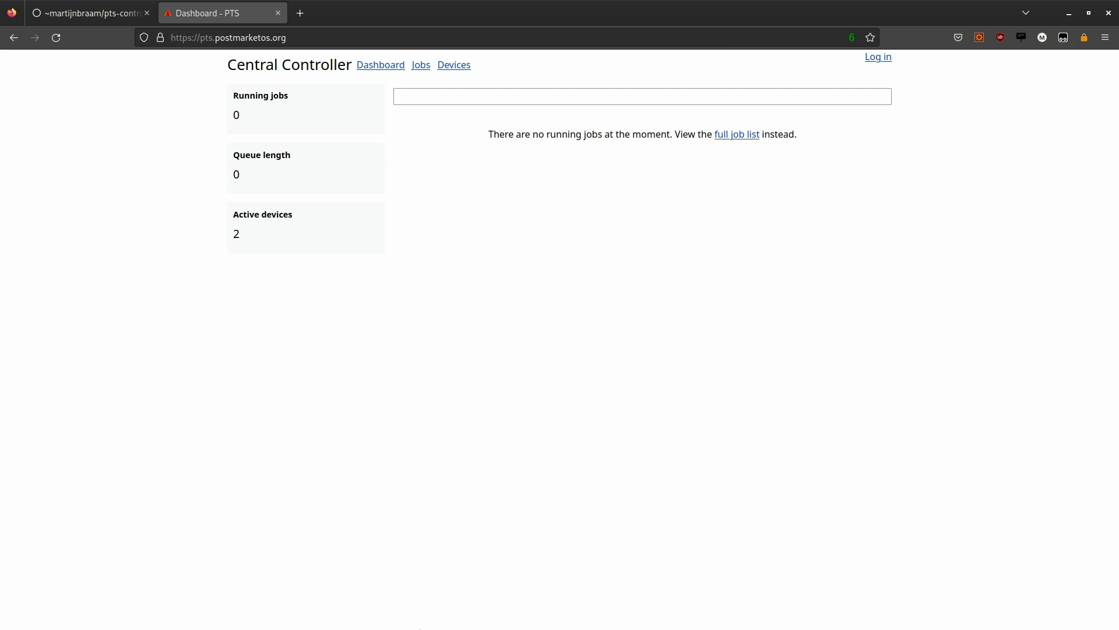
pyautogui.moveTo(515, 355)
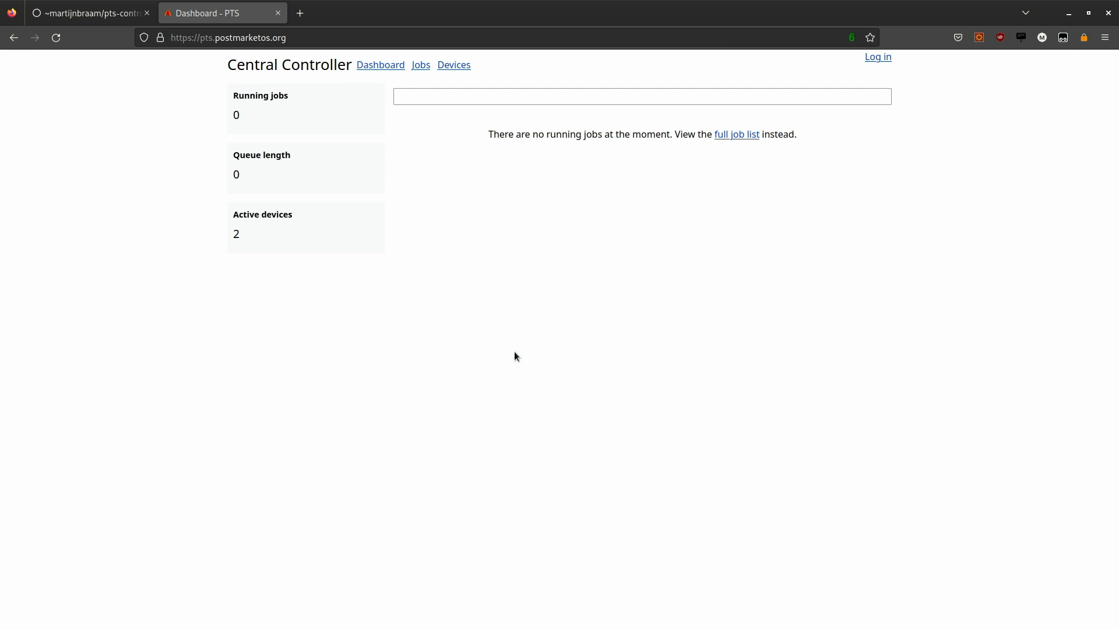
pyautogui.moveTo(450, 190)
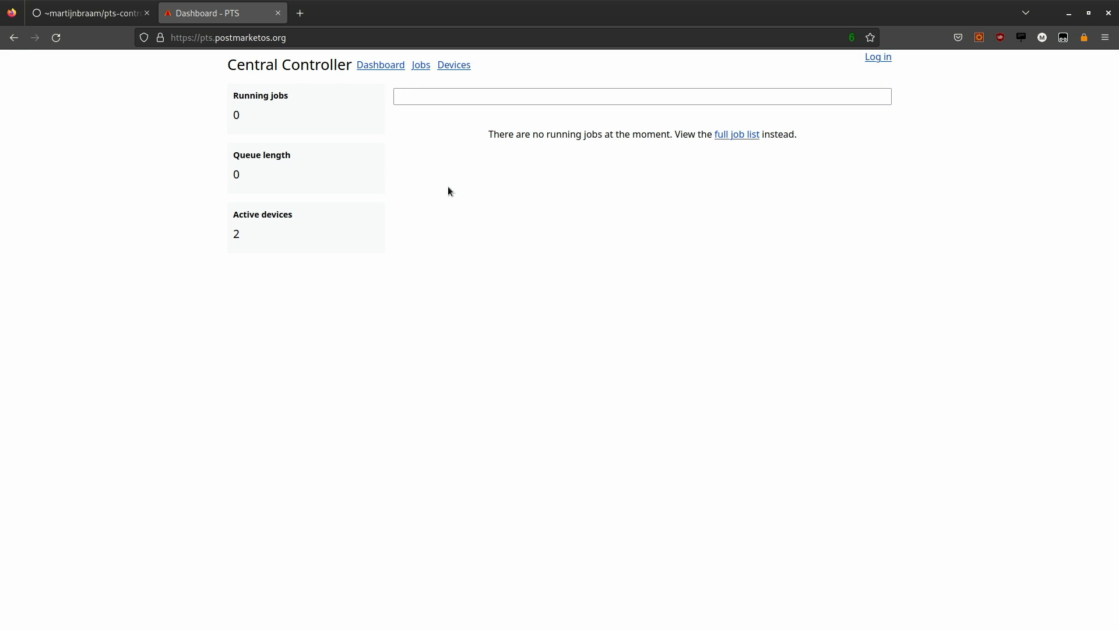
pyautogui.moveTo(391, 72)
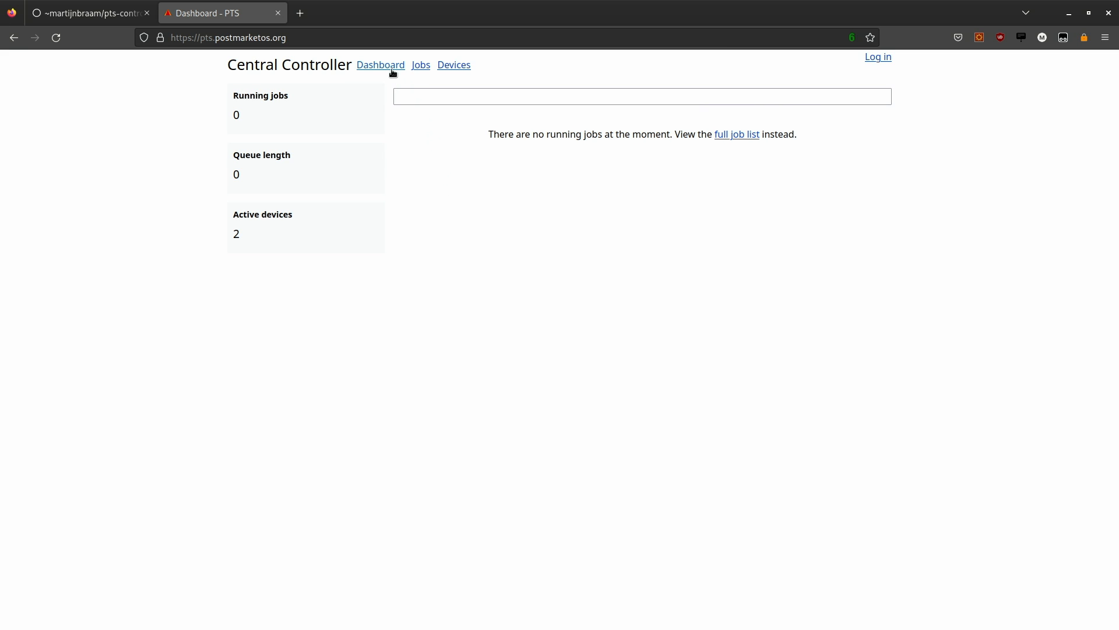
pyautogui.moveTo(418, 70)
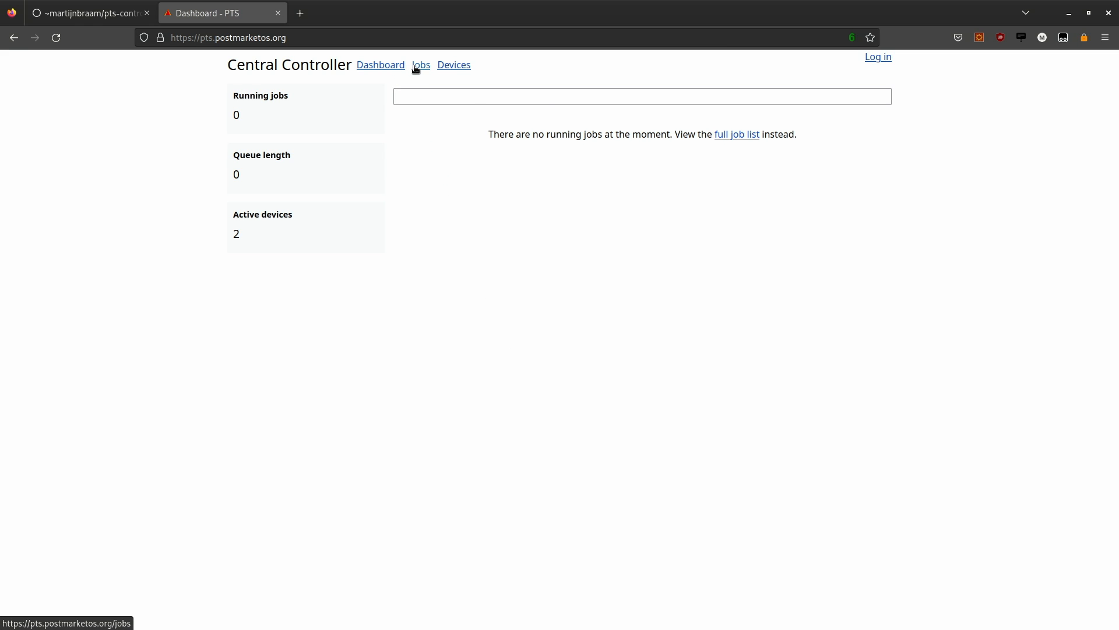
# Step: Show the Devices page with pinephone1 working and enchilada1 failed
pyautogui.click(454, 64)
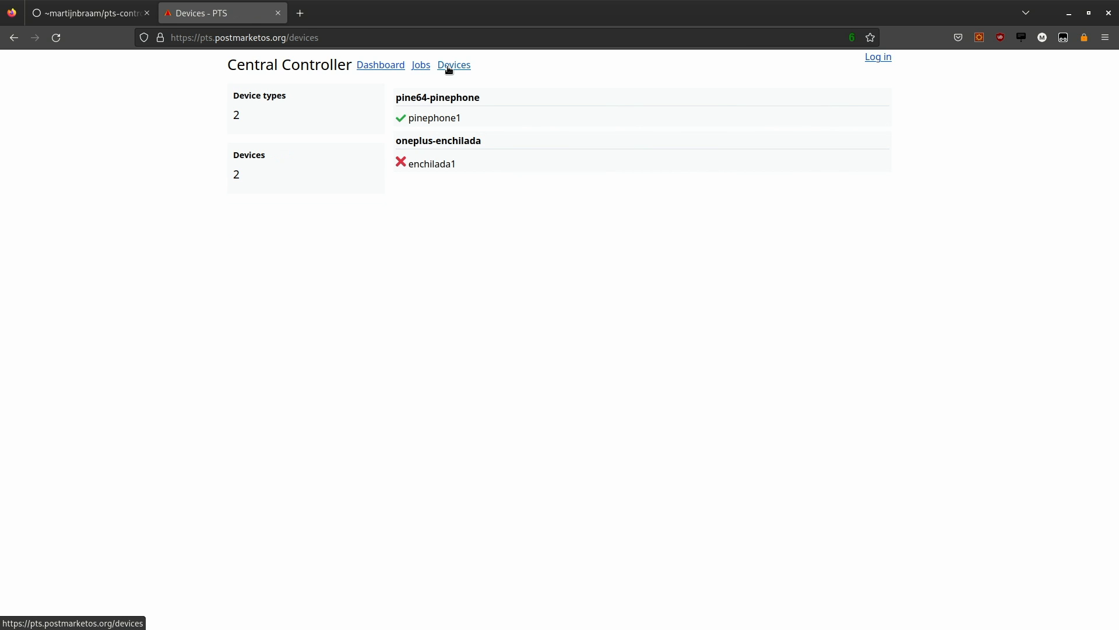
pyautogui.moveTo(555, 178)
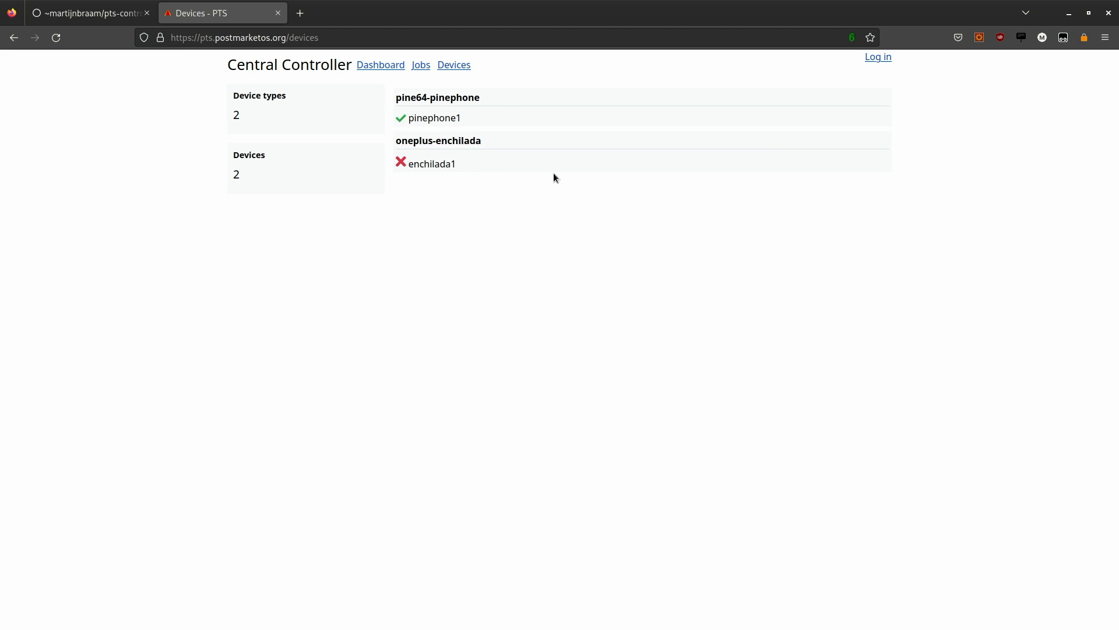
pyautogui.moveTo(539, 165)
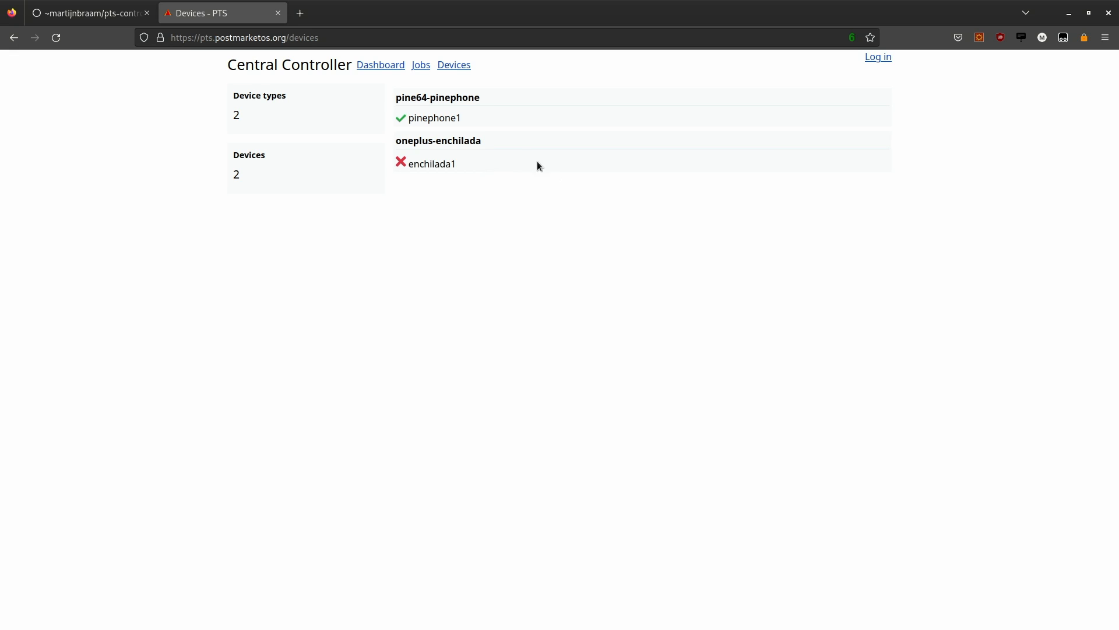
# Step: Open job #14 from the jobs list, showing Success with one pinephone1 task
pyautogui.click(421, 65)
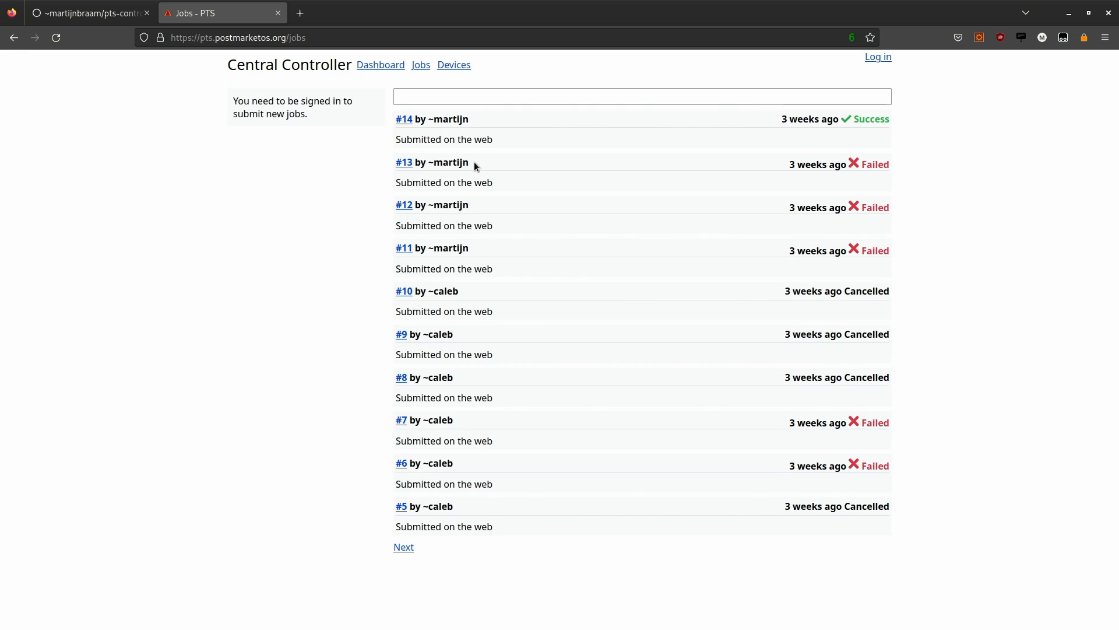
pyautogui.moveTo(443, 309)
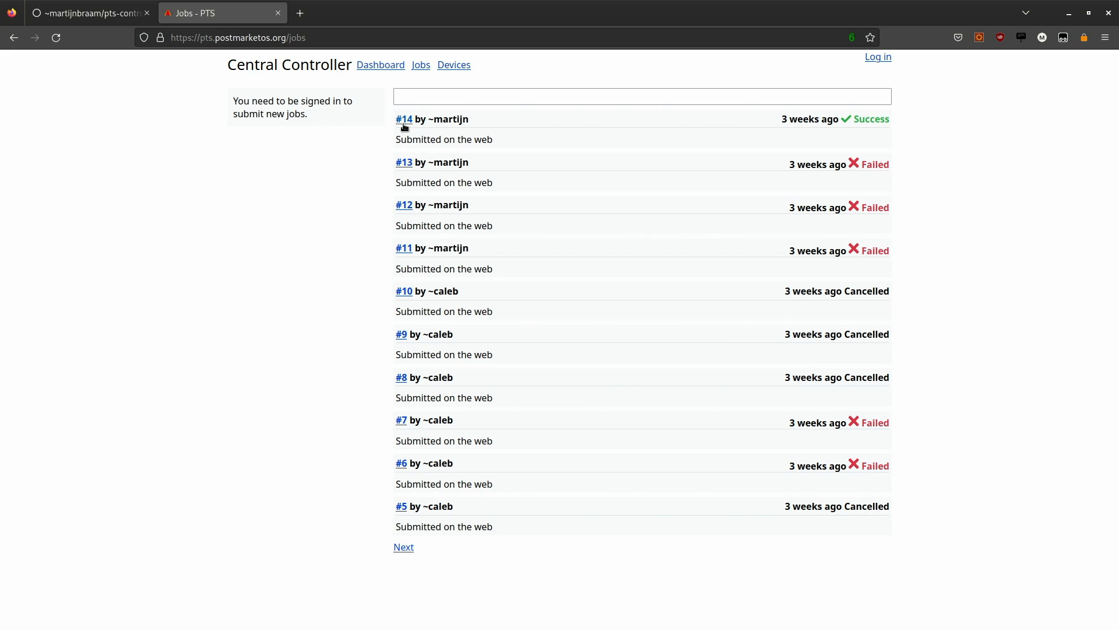
pyautogui.click(403, 119)
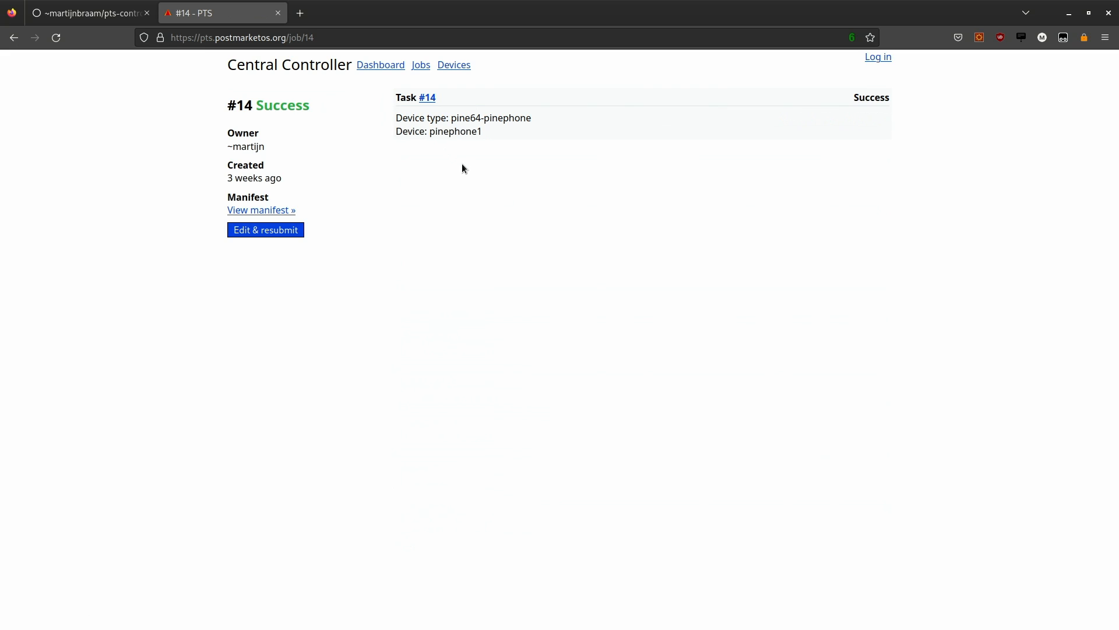
pyautogui.moveTo(503, 134)
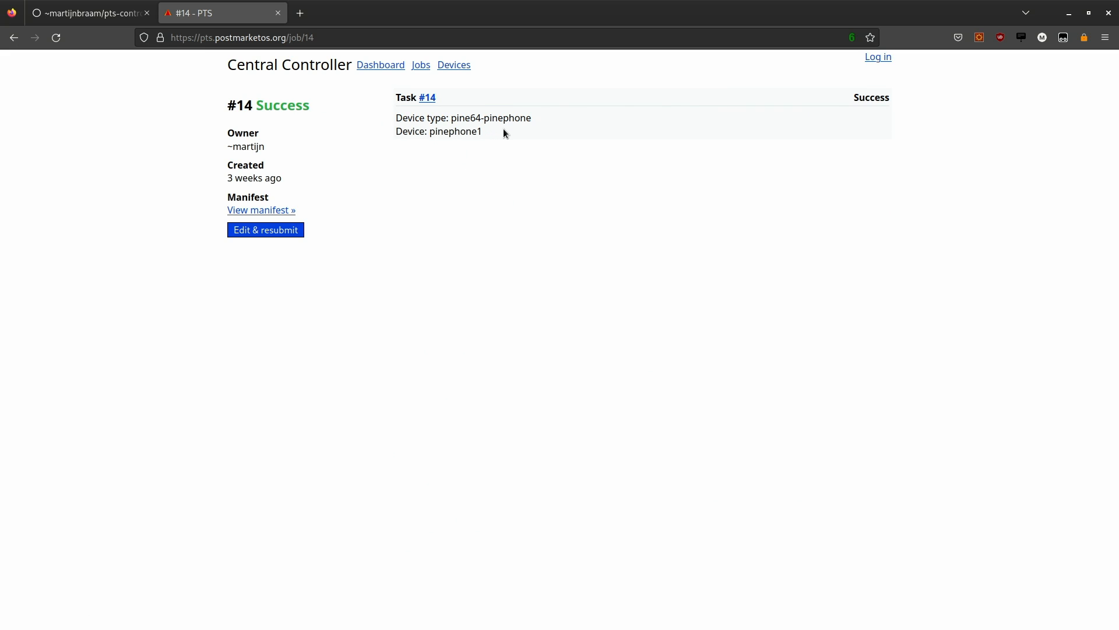
pyautogui.moveTo(428, 101)
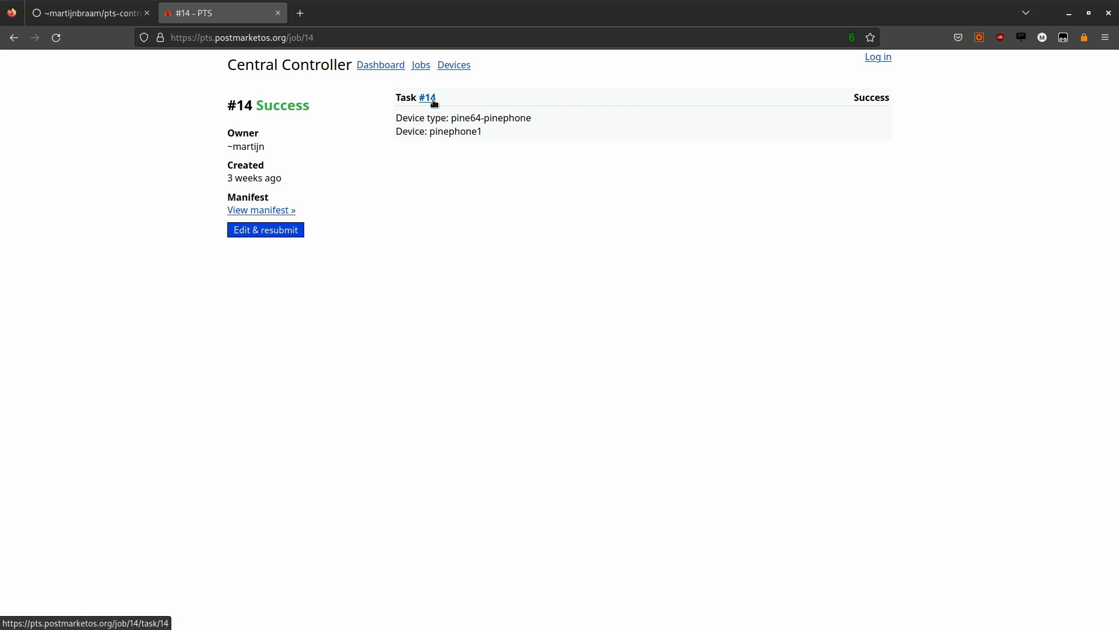
# Step: Scroll through task #14's boot log and highlight the 'Booting kernel' lines
pyautogui.click(426, 97)
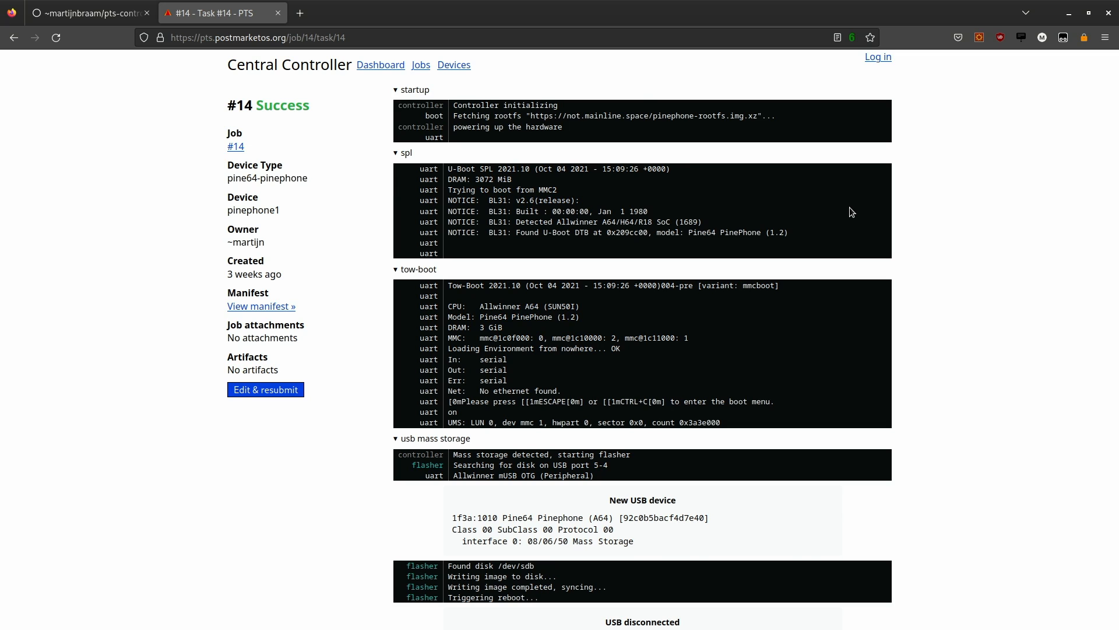
pyautogui.scroll(-3)
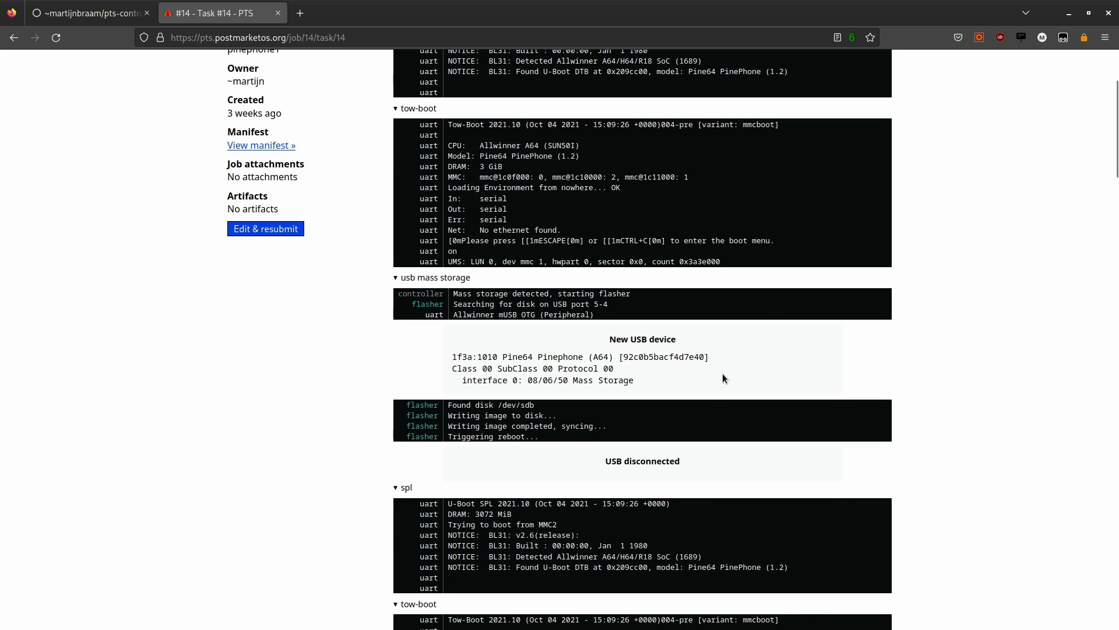
pyautogui.scroll(-3)
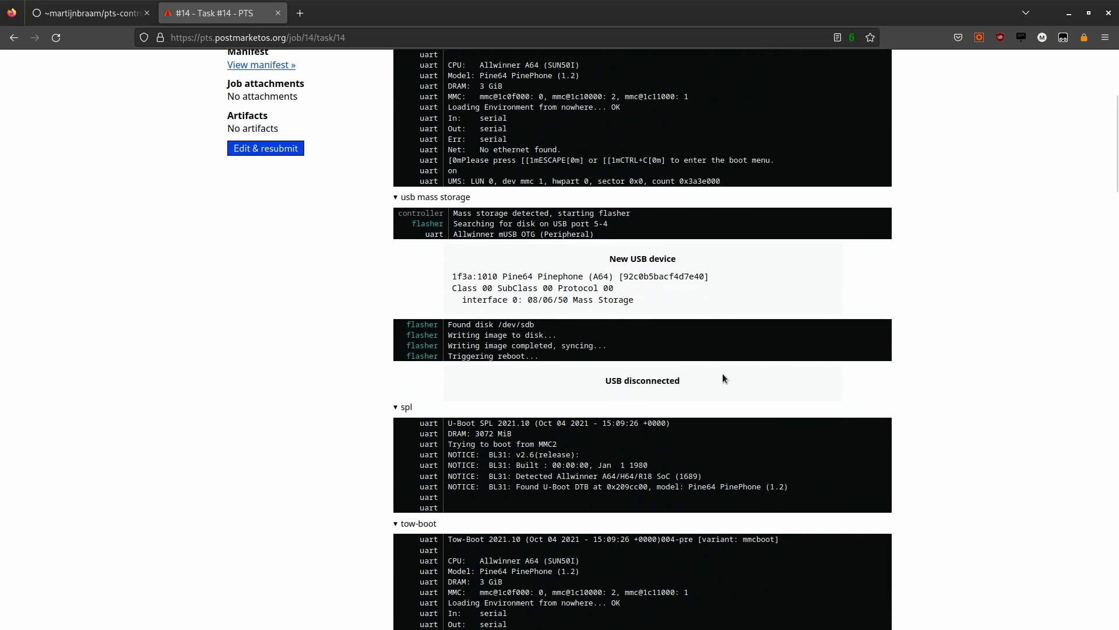
pyautogui.scroll(-3)
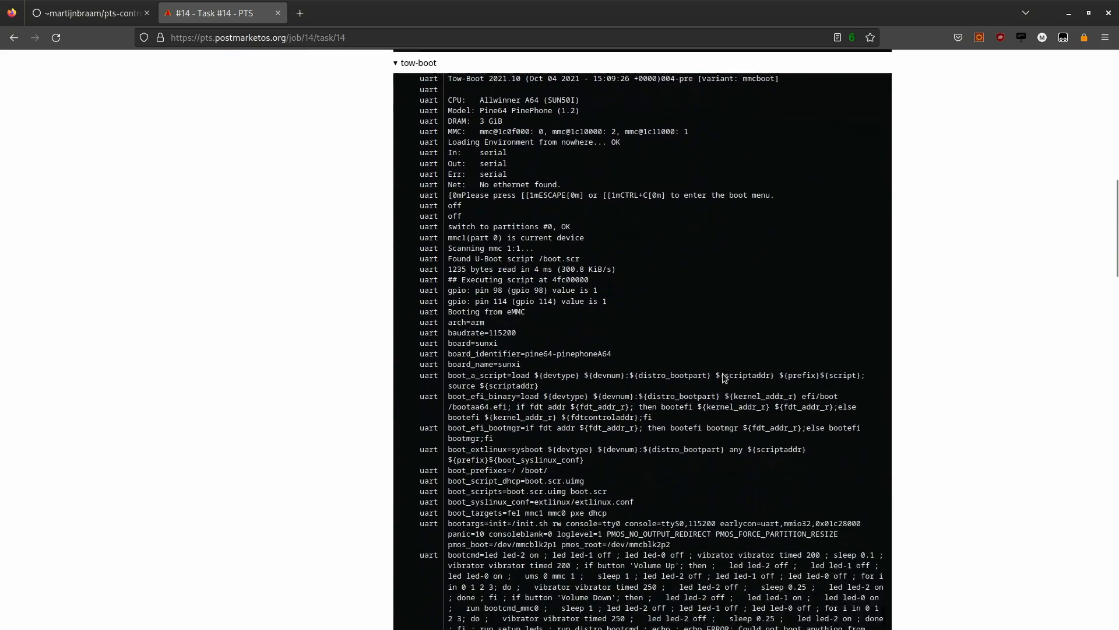
pyautogui.scroll(-3)
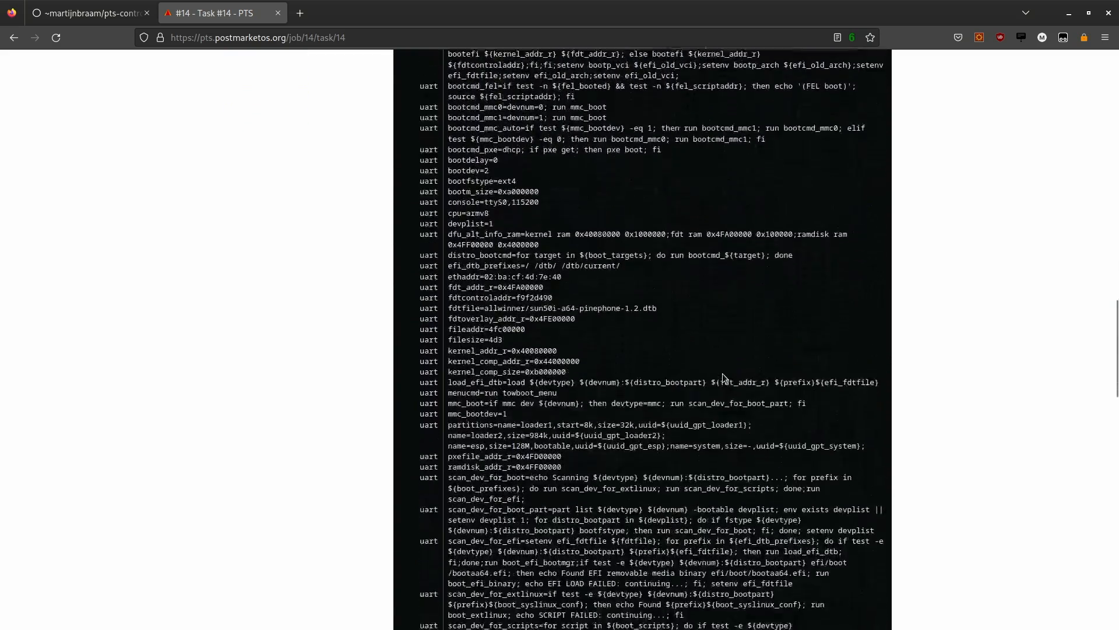
pyautogui.scroll(-3)
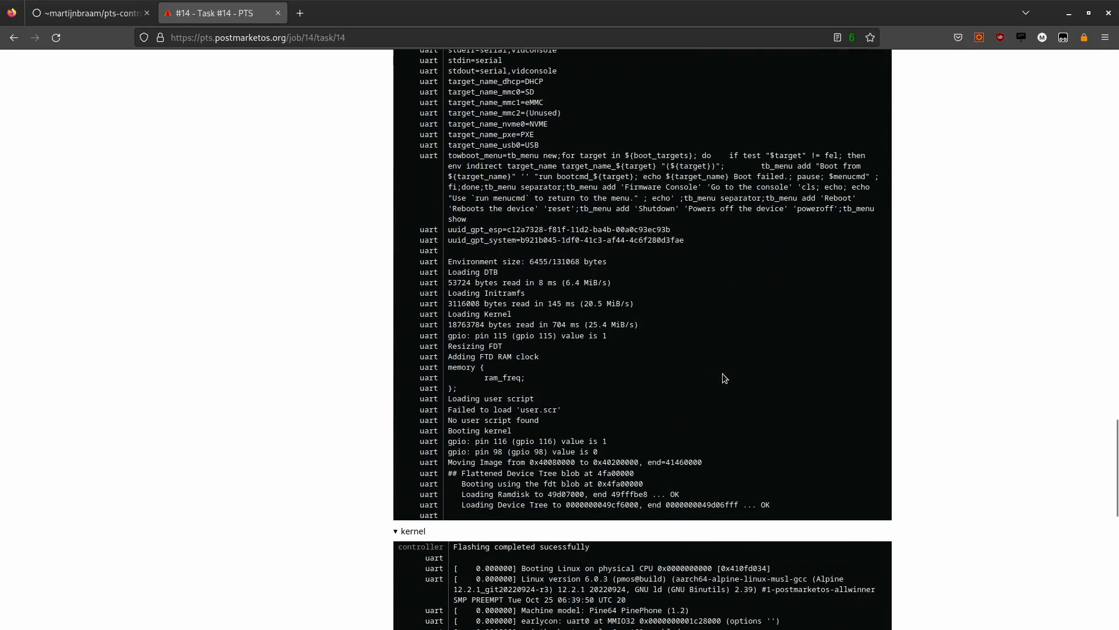
pyautogui.moveTo(687, 425)
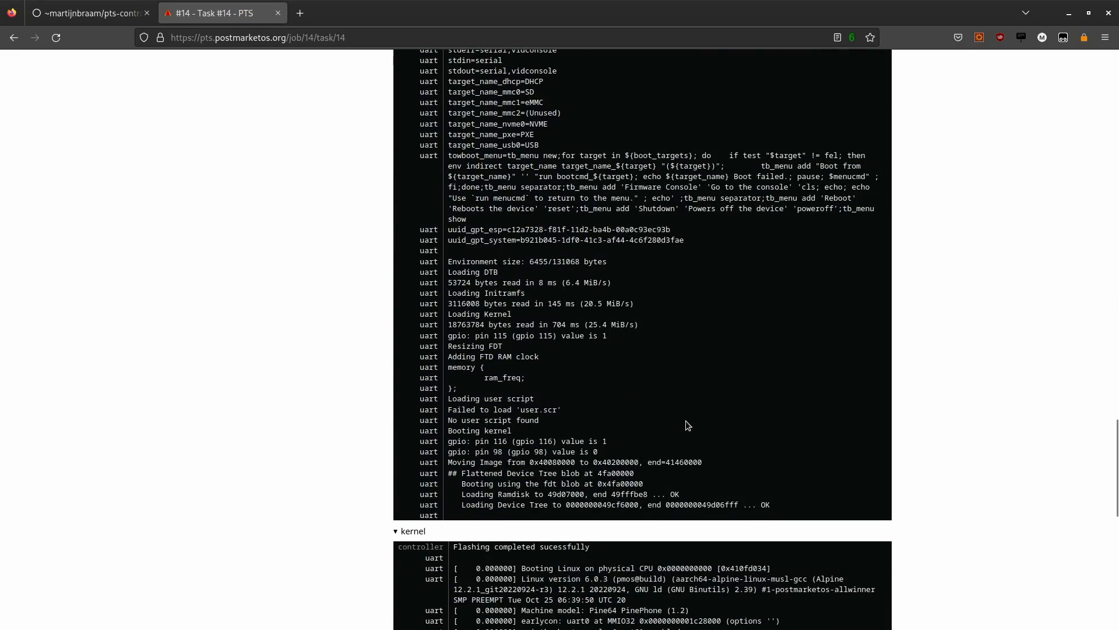
pyautogui.moveTo(447, 420); pyautogui.dragTo(521, 430)
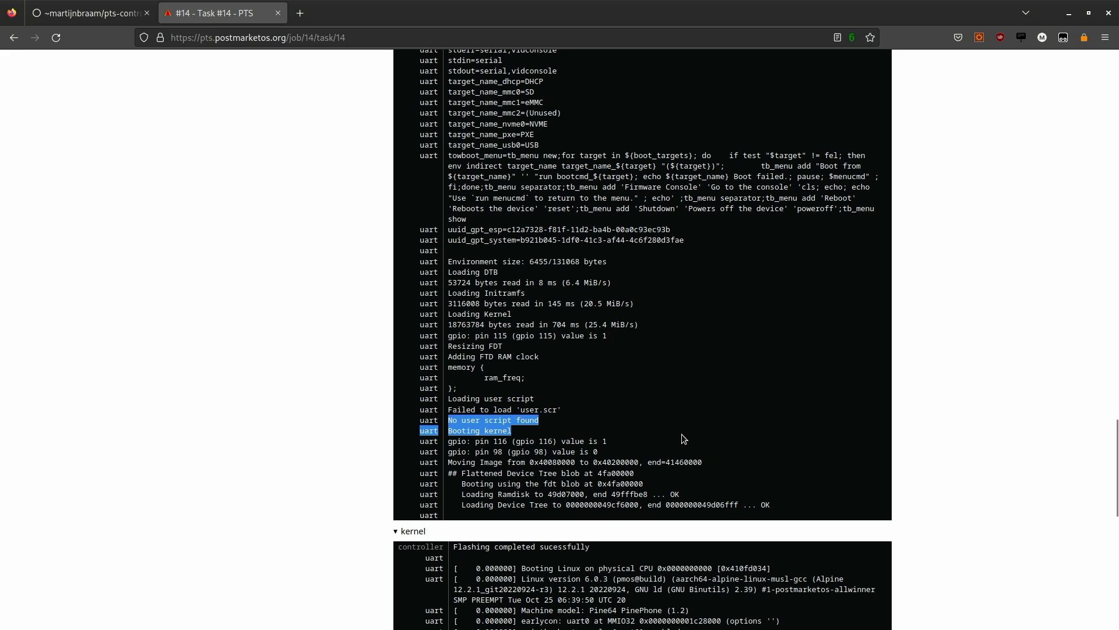
pyautogui.click(682, 439)
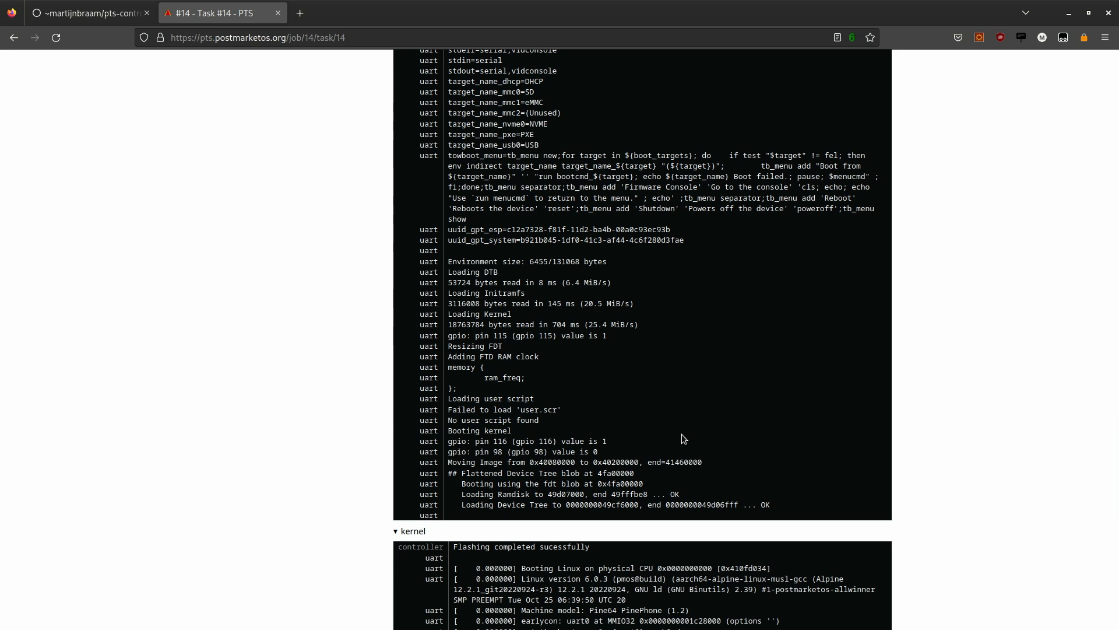
pyautogui.scroll(-3)
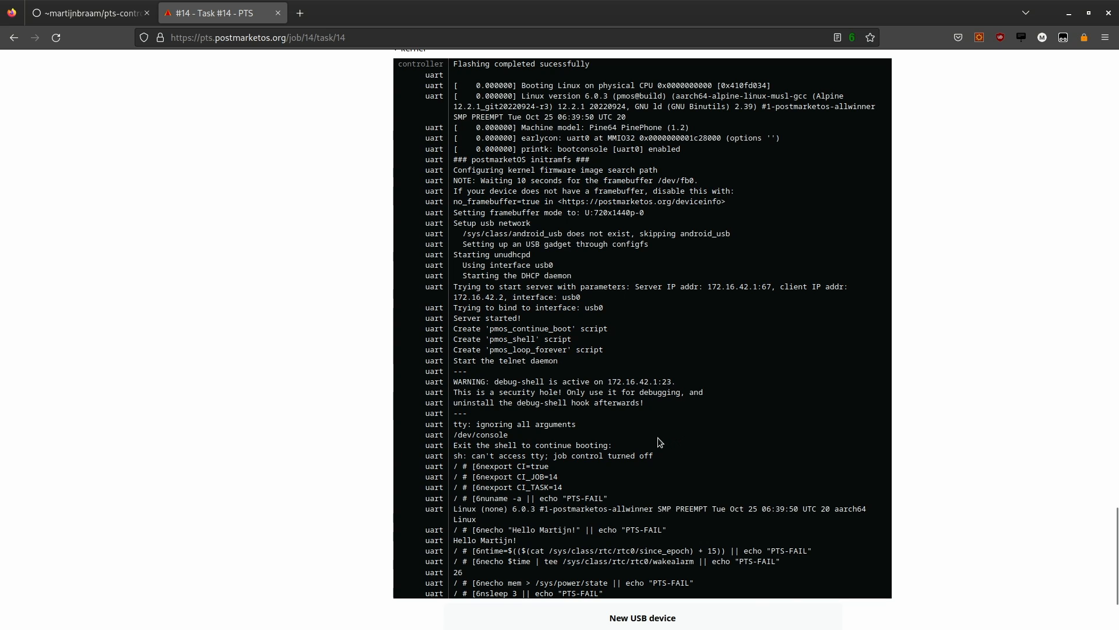
pyautogui.moveTo(593, 457)
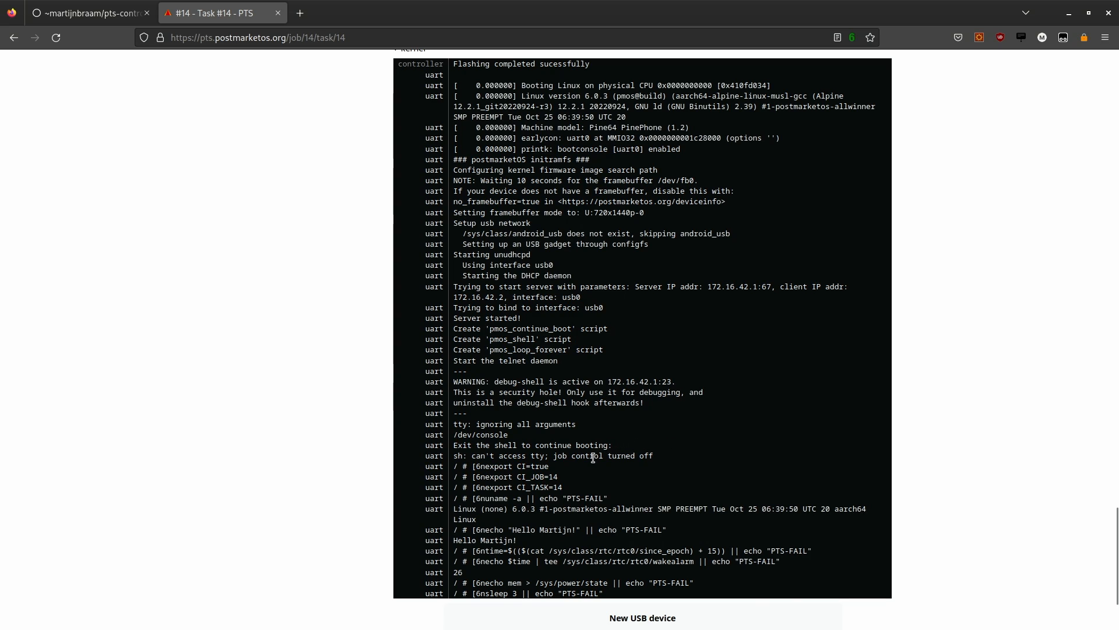
pyautogui.moveTo(590, 467)
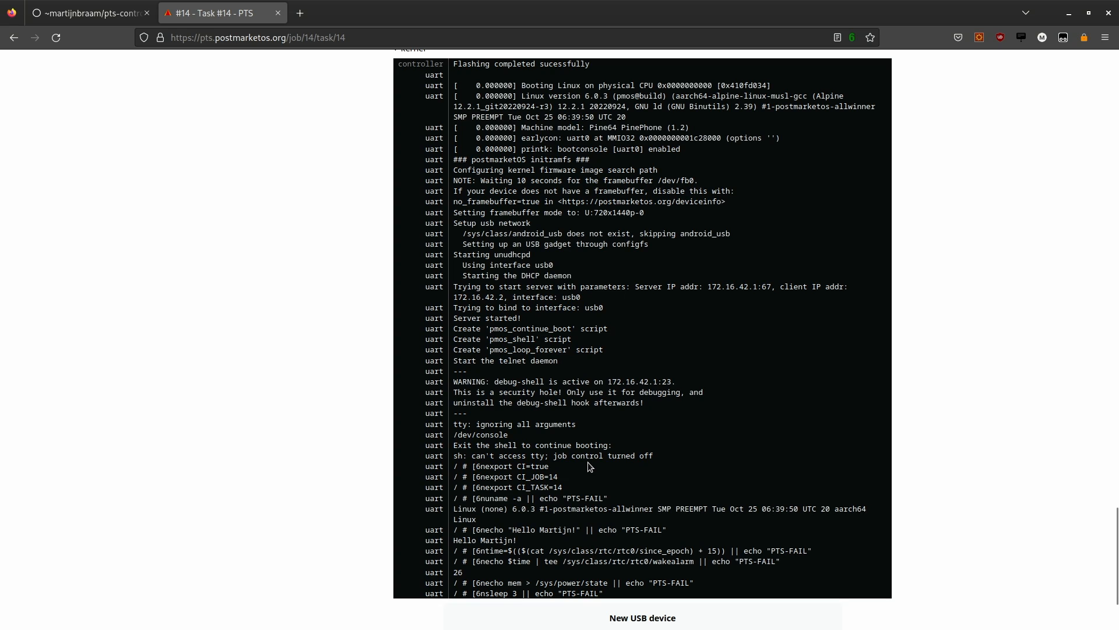
pyautogui.moveTo(577, 491)
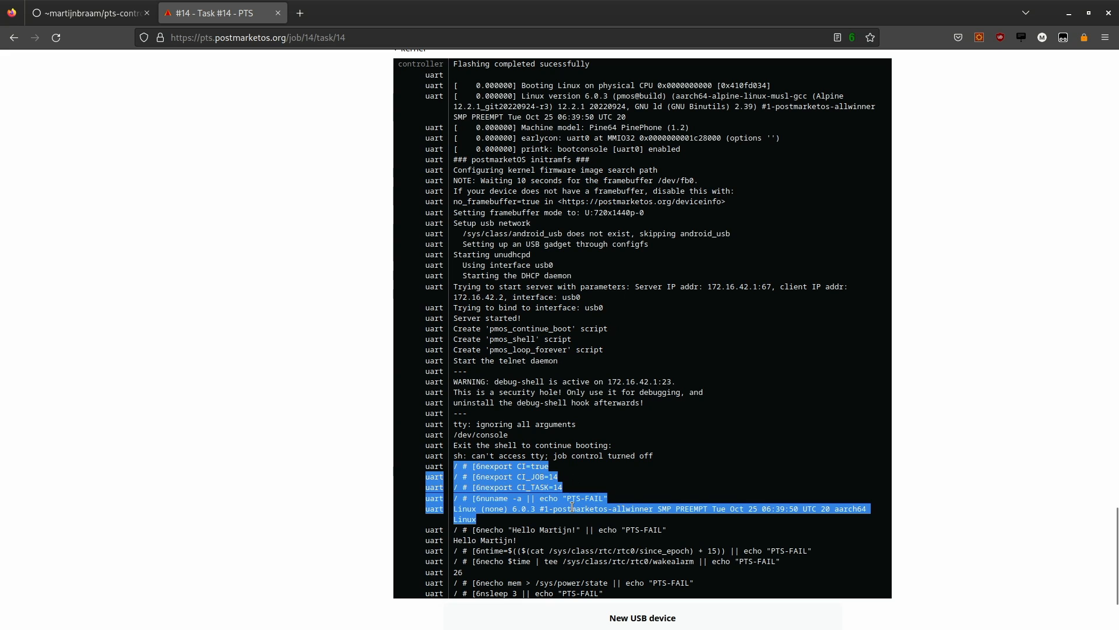
pyautogui.moveTo(572, 505); pyautogui.dragTo(595, 595)
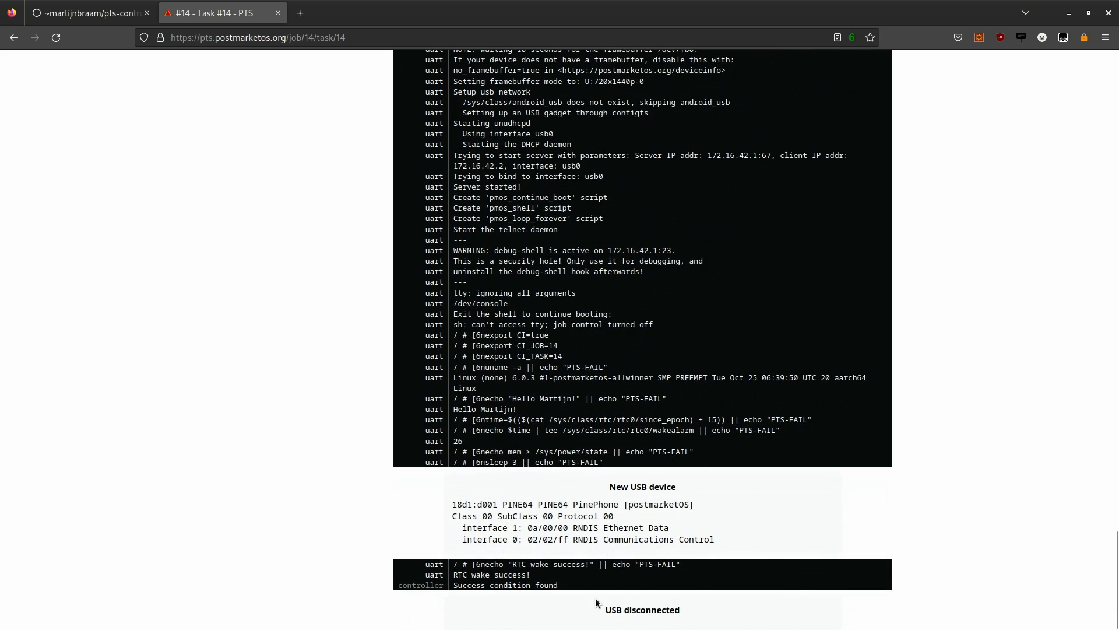
pyautogui.moveTo(609, 573)
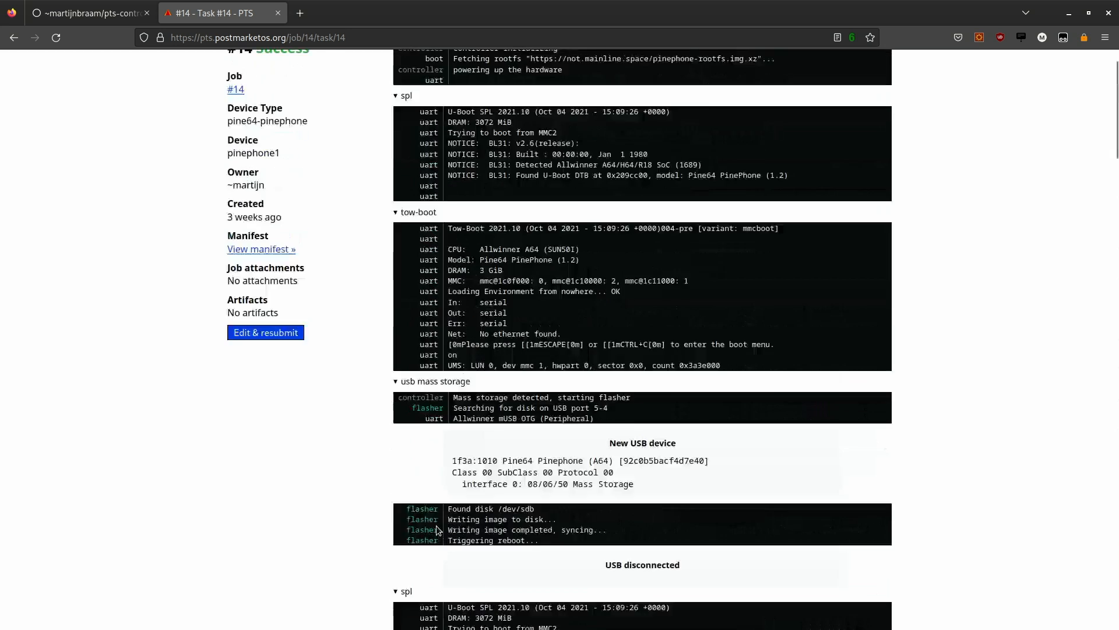
# Step: Show job #14's manifest: pine64-pinephone rootfs and a script expecting RTC wake success
pyautogui.click(261, 249)
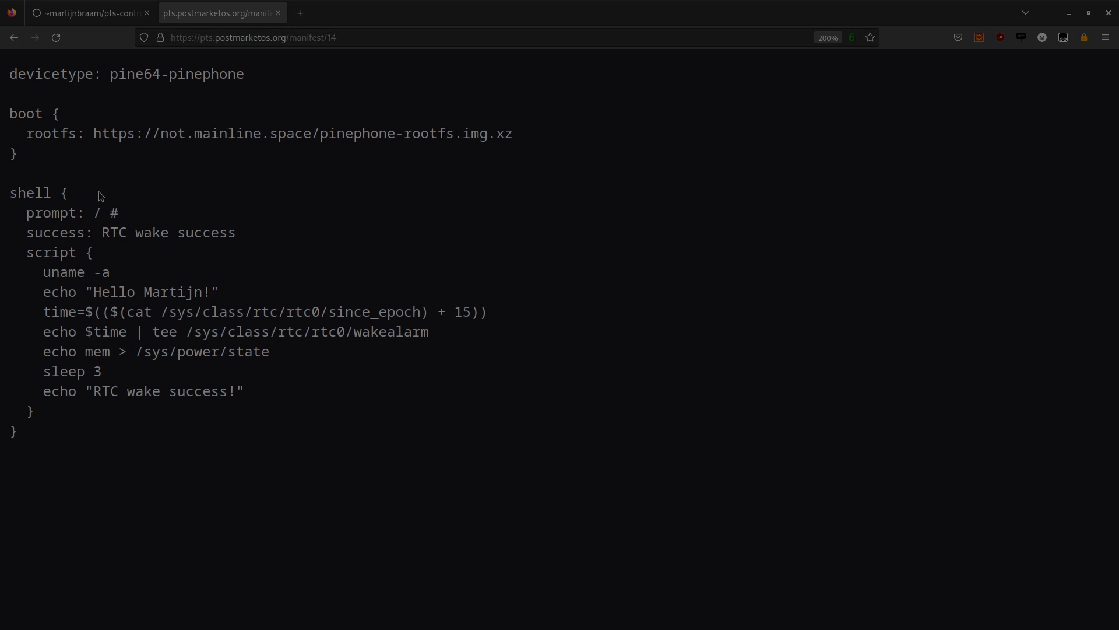
# Step: Enter the admin area and browse its Devices, Controllers and Variables pages
pyautogui.click(471, 68)
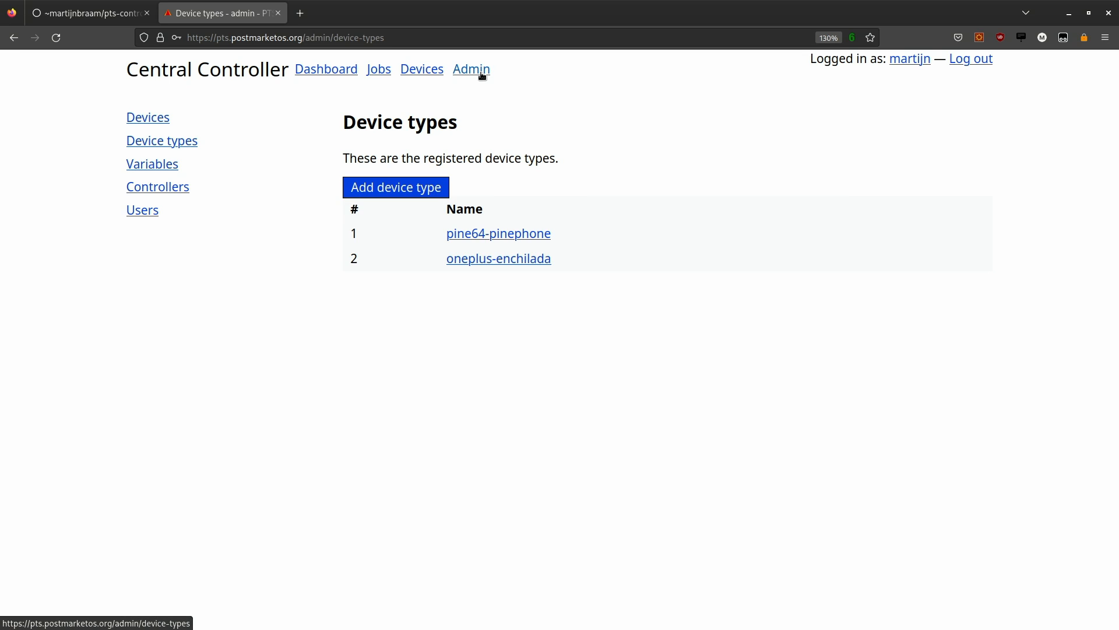
pyautogui.moveTo(164, 141)
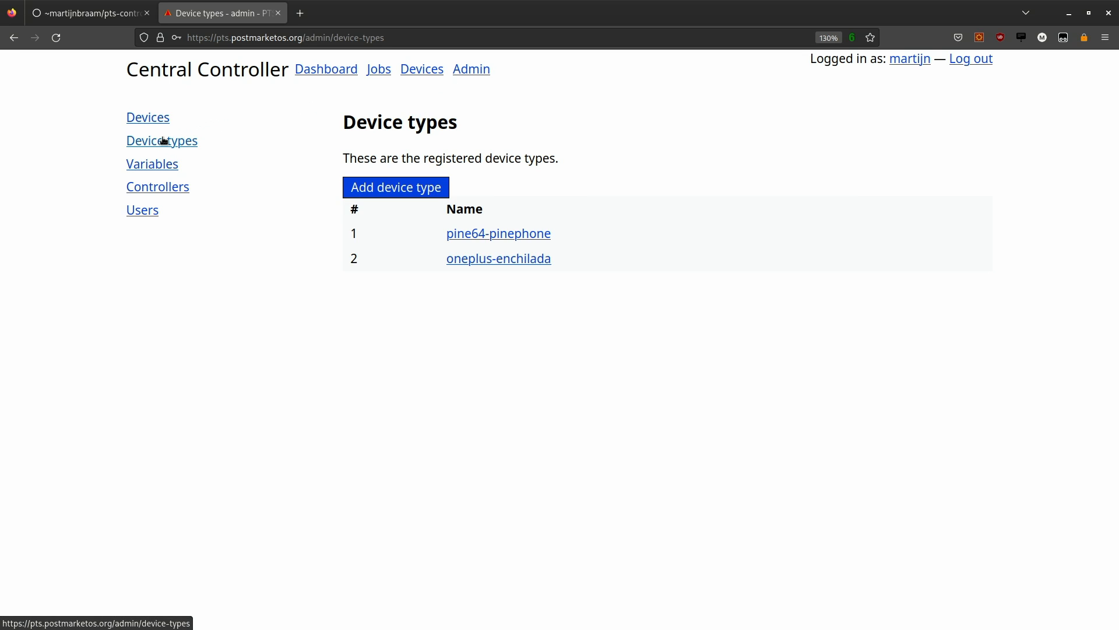
pyautogui.click(147, 117)
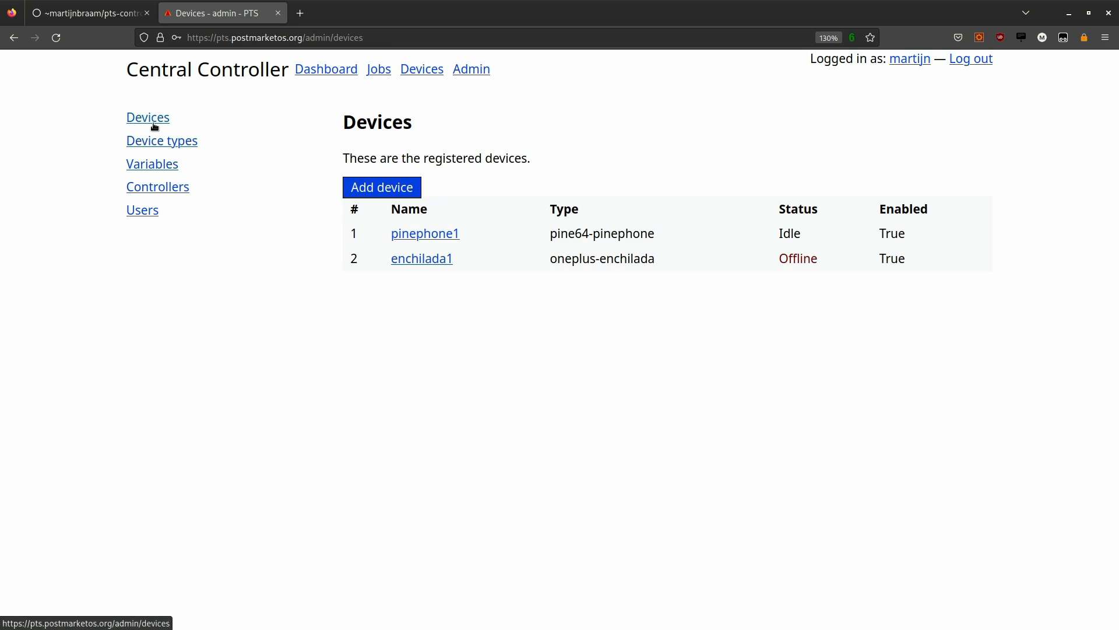
pyautogui.click(151, 164)
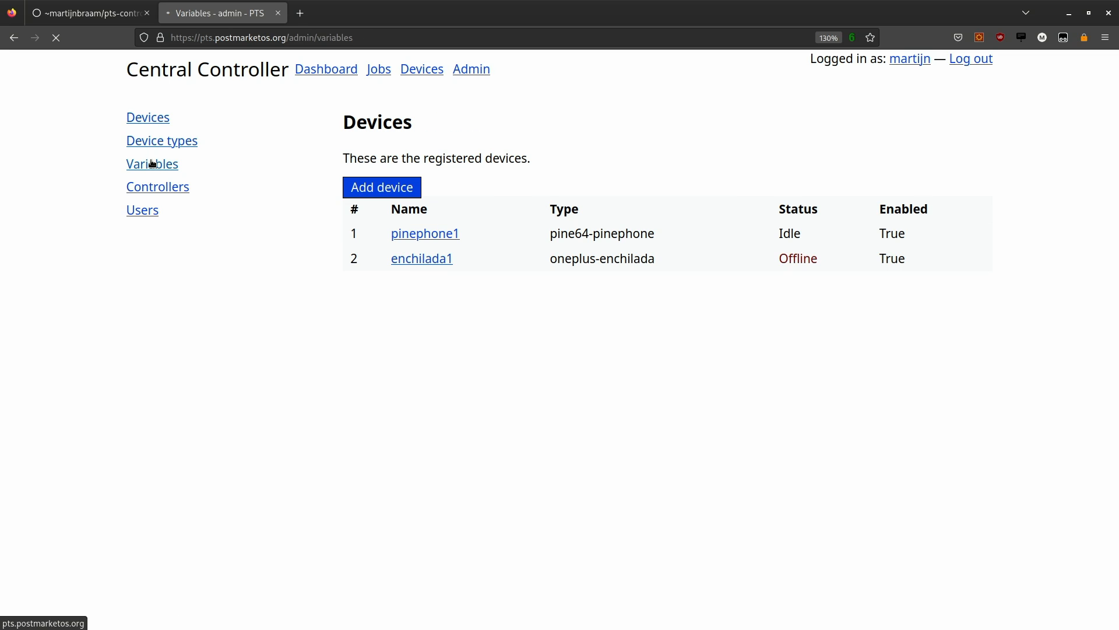
pyautogui.click(152, 164)
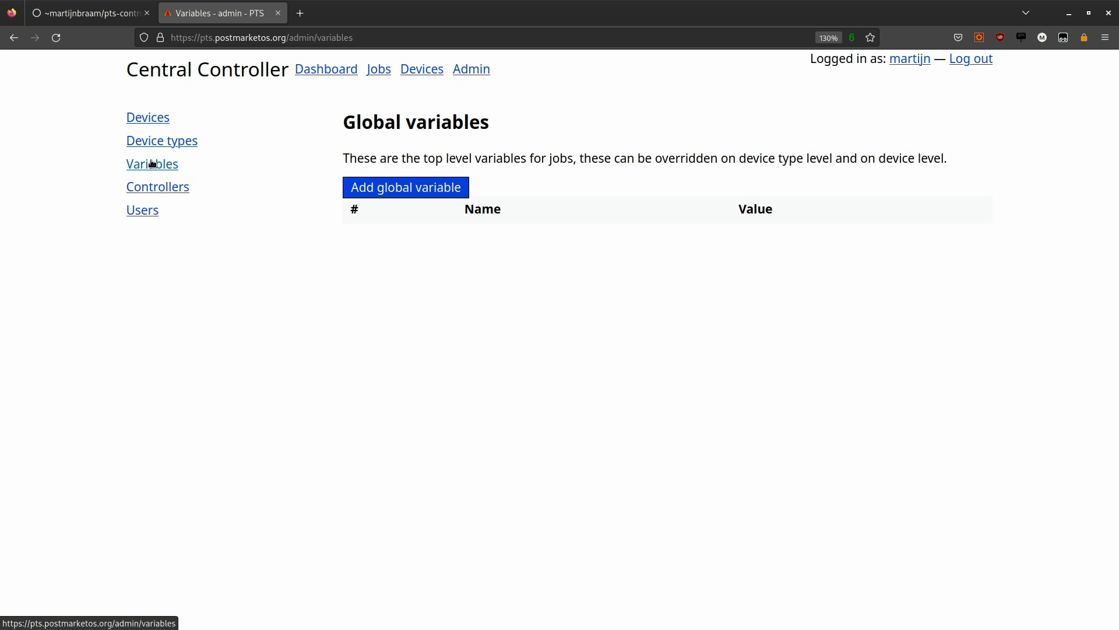
pyautogui.click(157, 187)
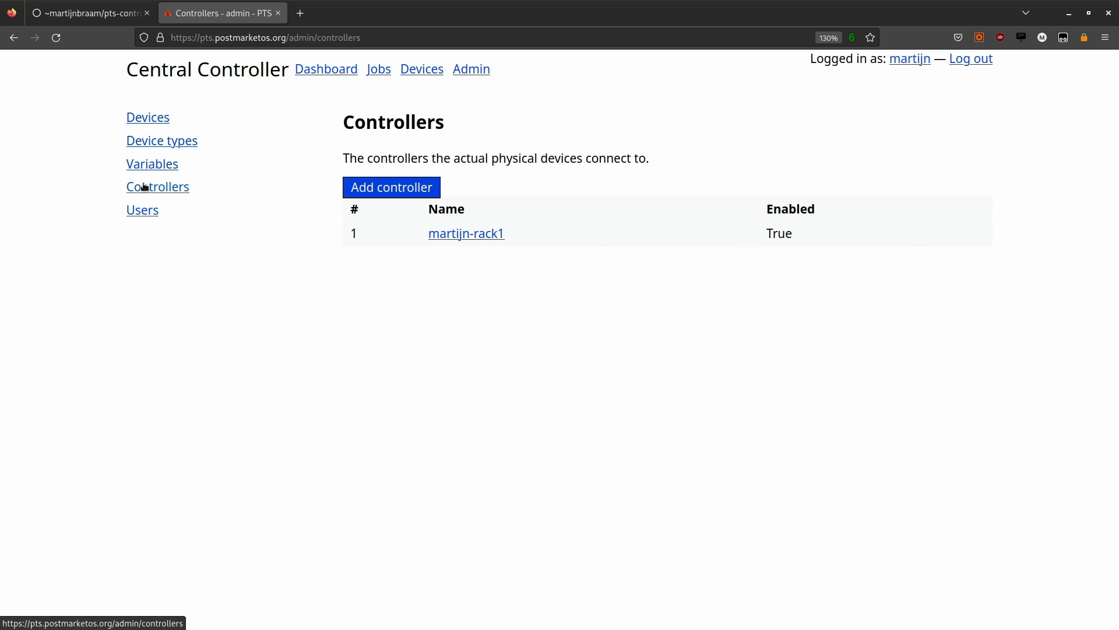
pyautogui.click(152, 164)
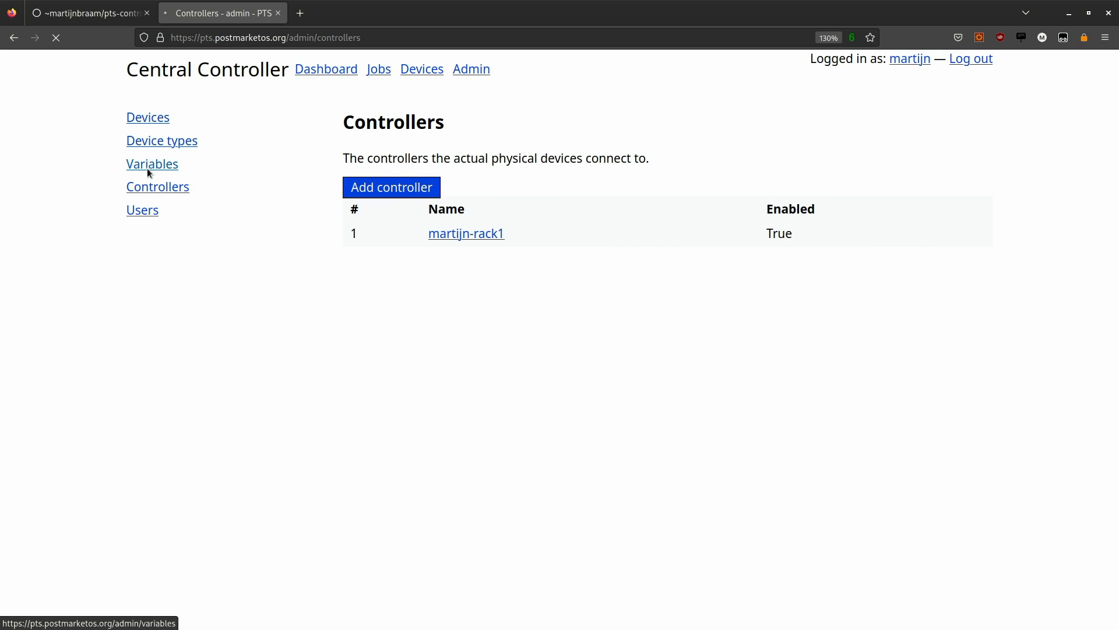
# Step: Create global variable DEPLOYMENT = postmarketOS, then return to the now-empty variables list
pyautogui.click(153, 164)
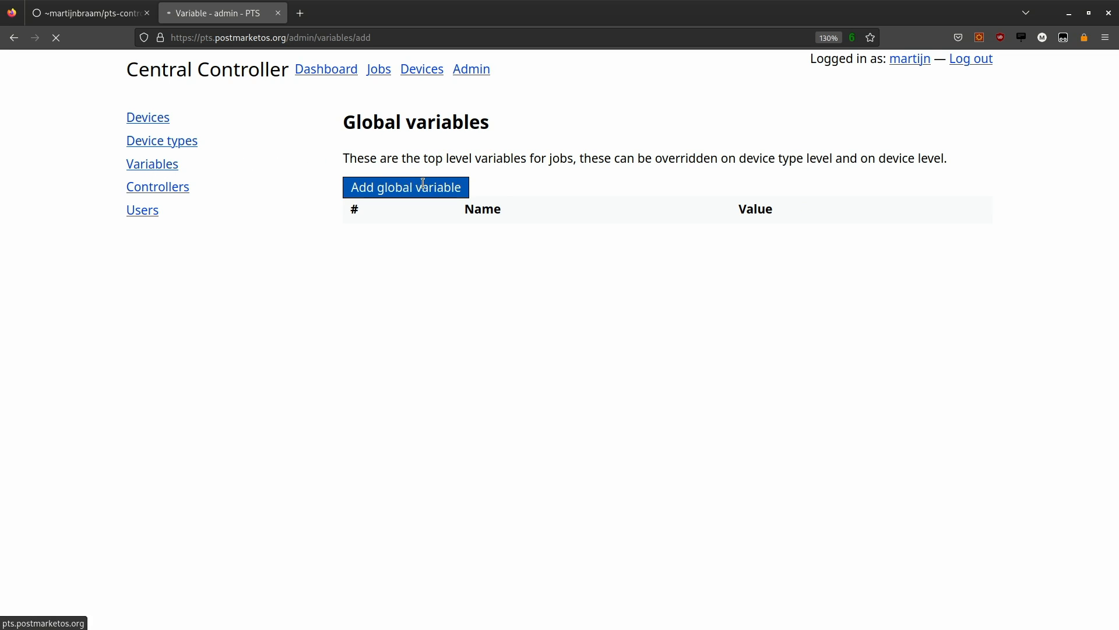
pyautogui.click(406, 187)
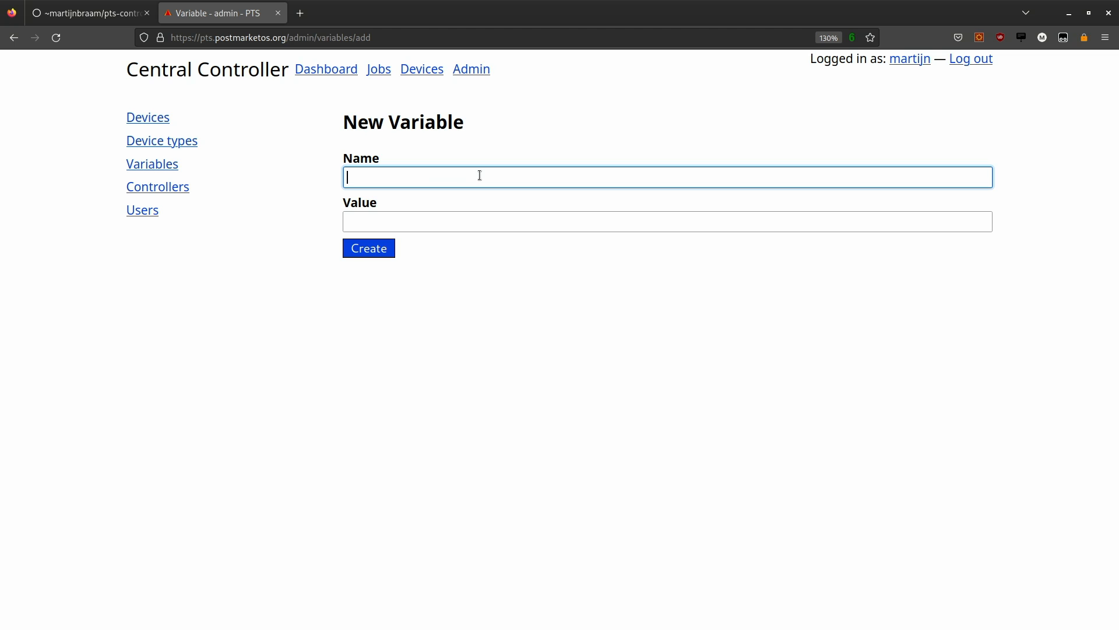
pyautogui.write('DEPLOYMENT')
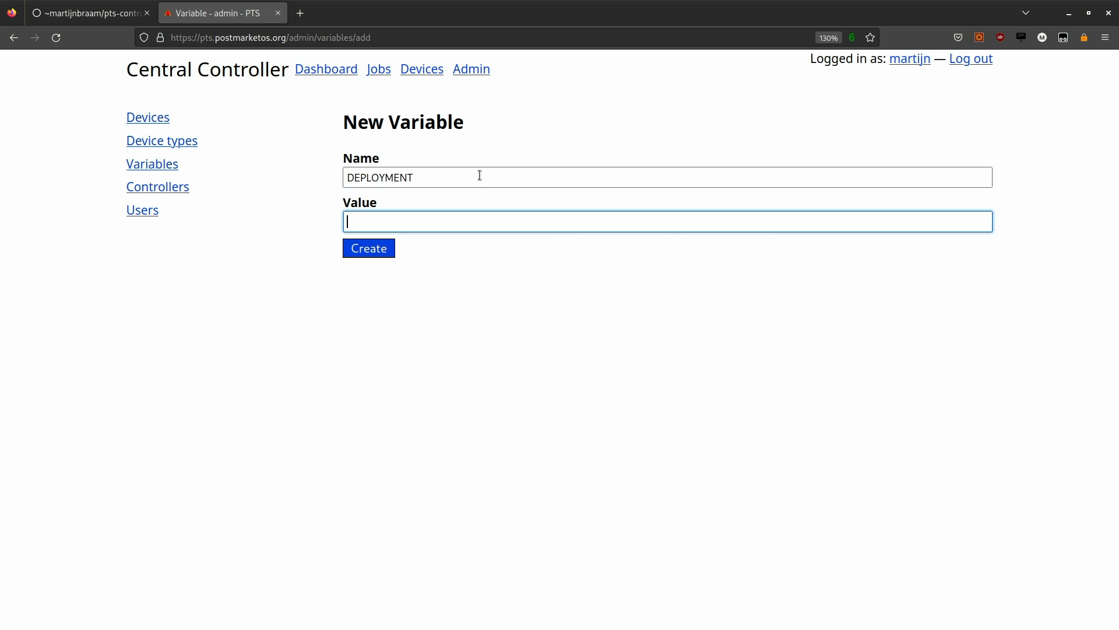
pyautogui.write('postmar')
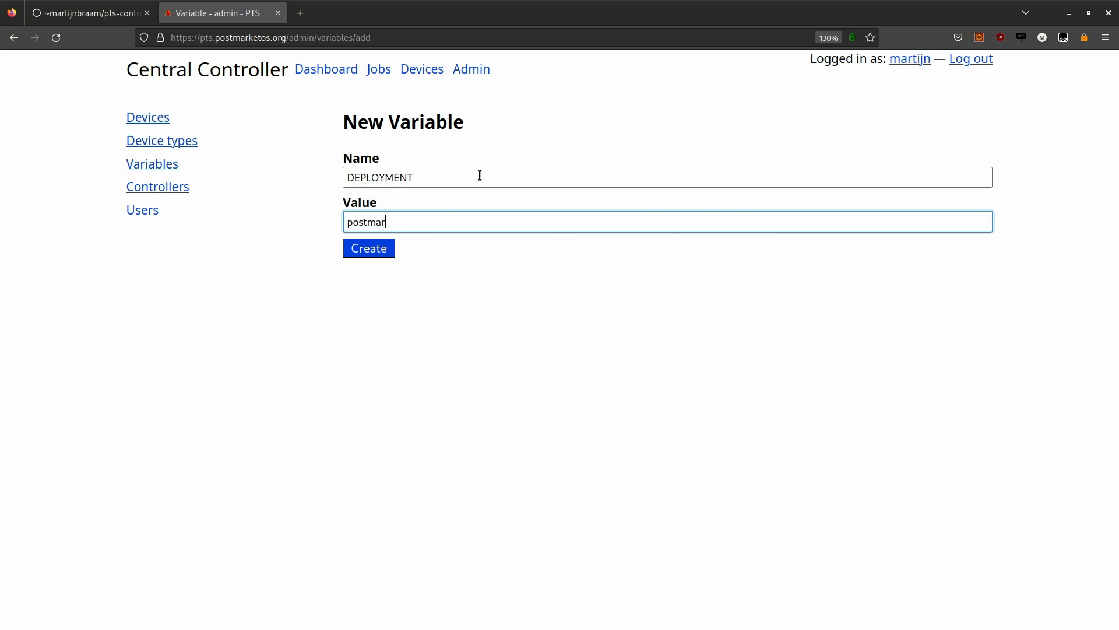
pyautogui.click(368, 248)
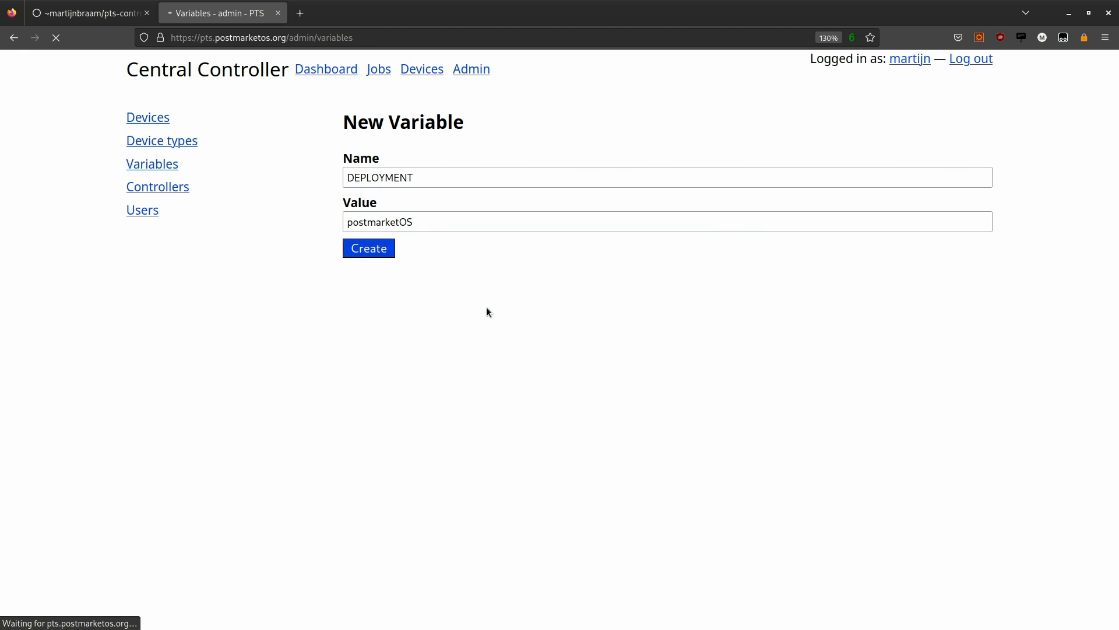
pyautogui.click(368, 248)
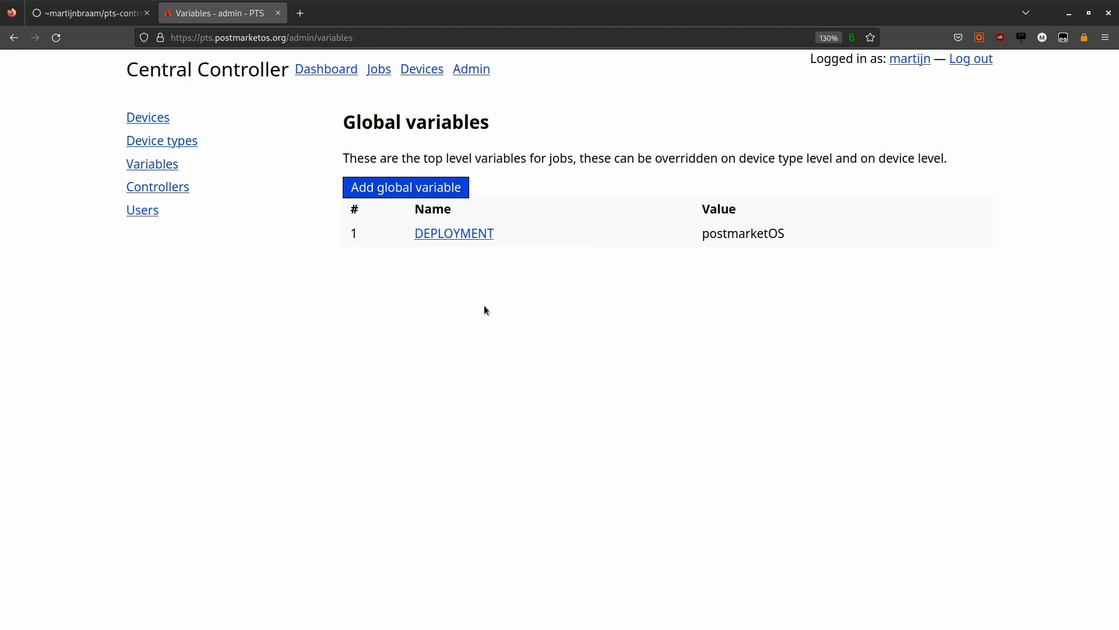
pyautogui.moveTo(453, 291)
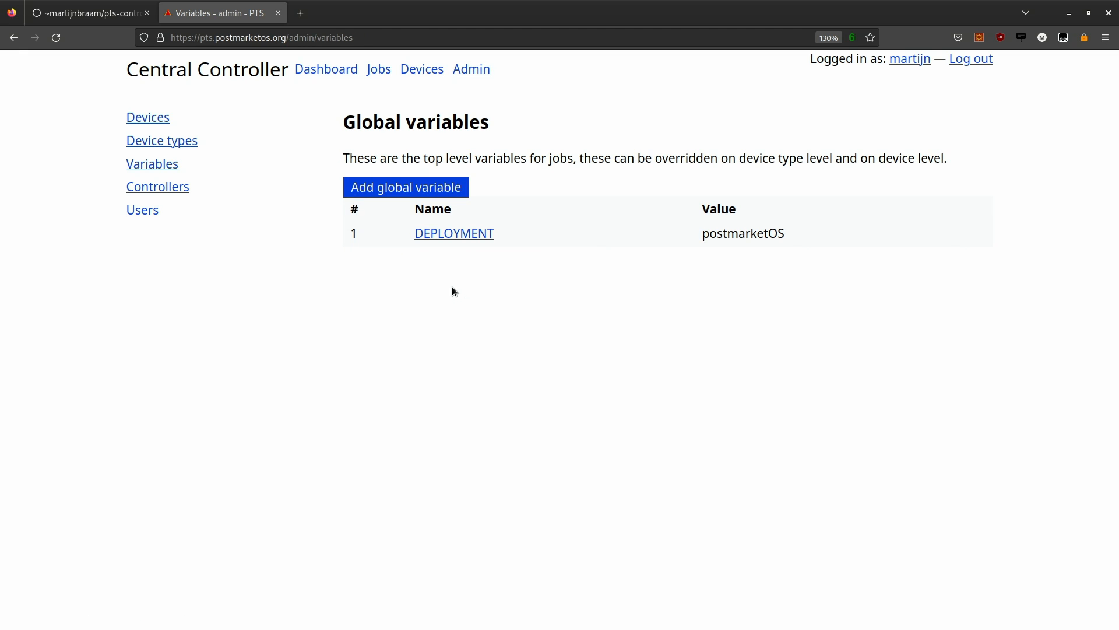
pyautogui.click(453, 233)
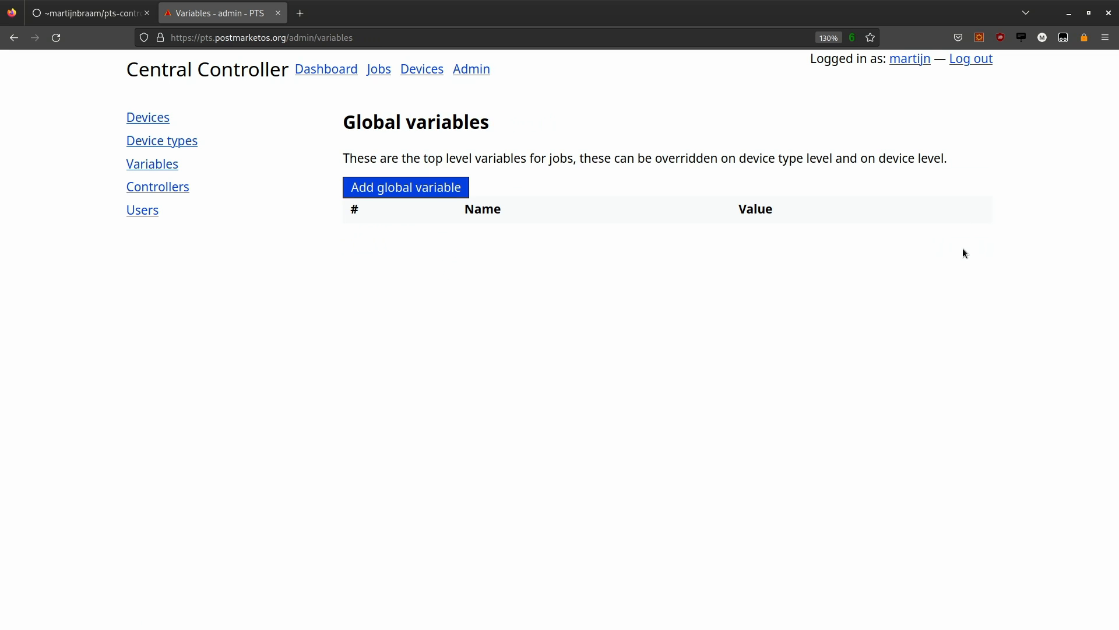
pyautogui.moveTo(433, 245)
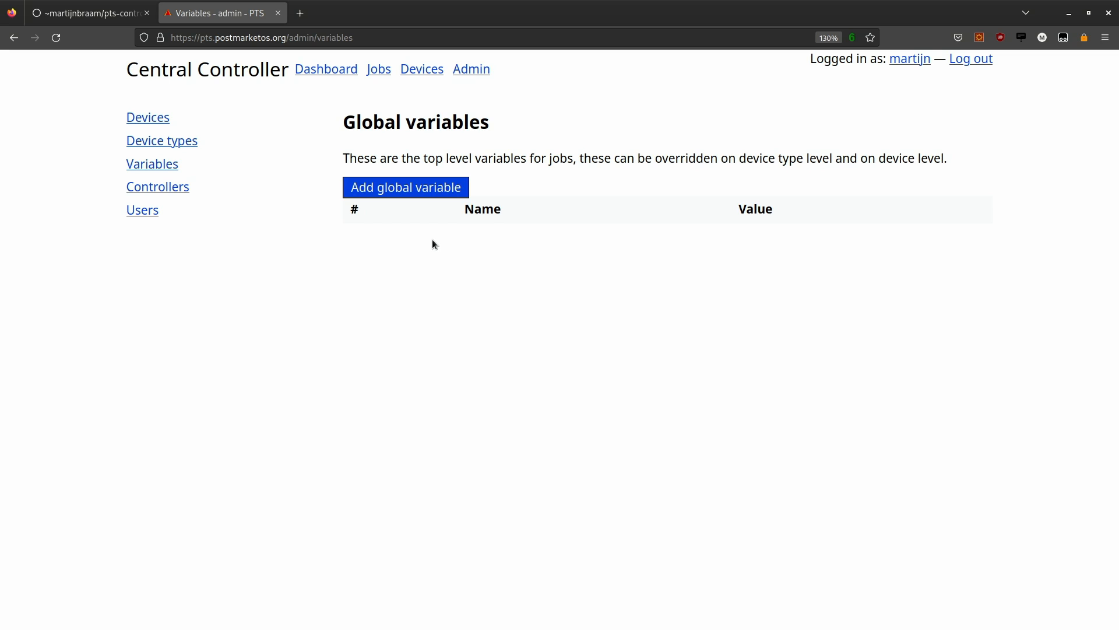
pyautogui.moveTo(179, 162)
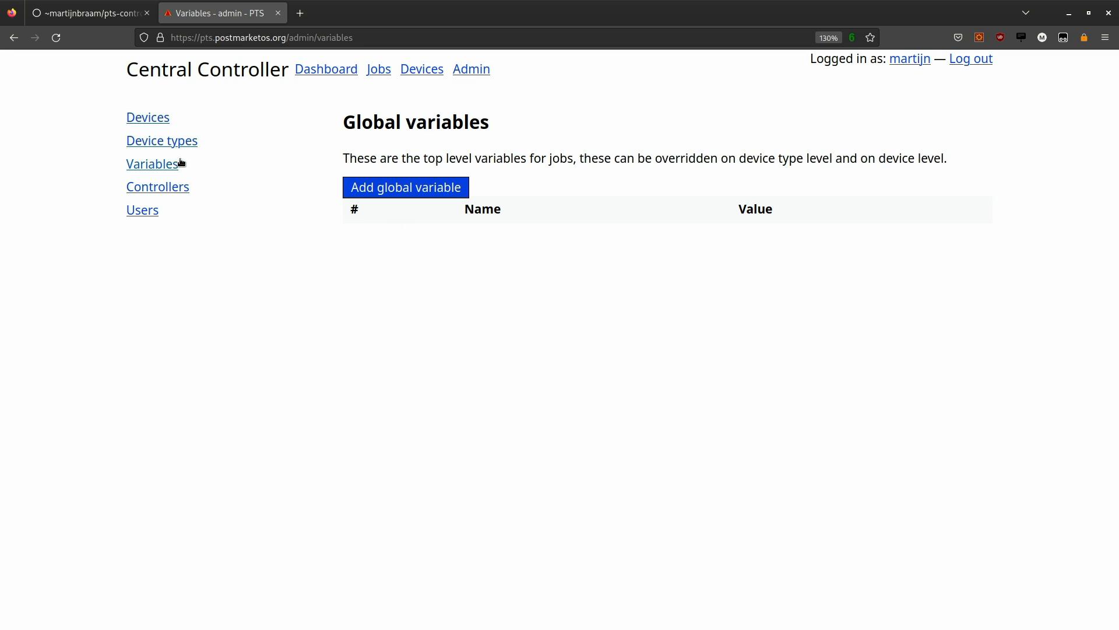
# Step: Add variable VENDOR = pine64 to the pine64-pinephone device type
pyautogui.click(161, 140)
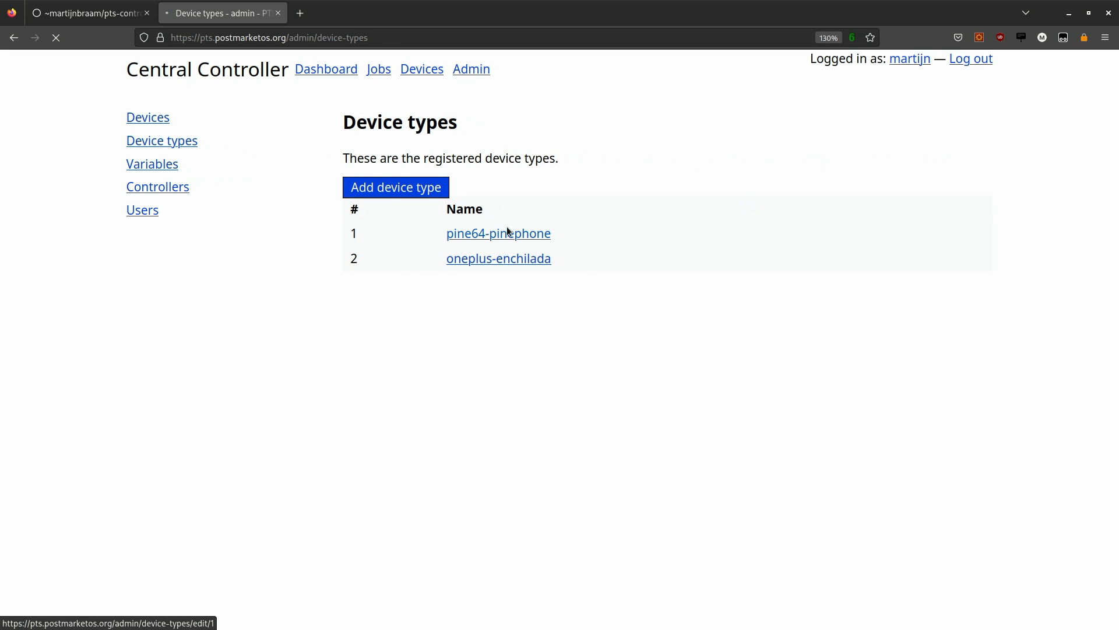
pyautogui.click(499, 233)
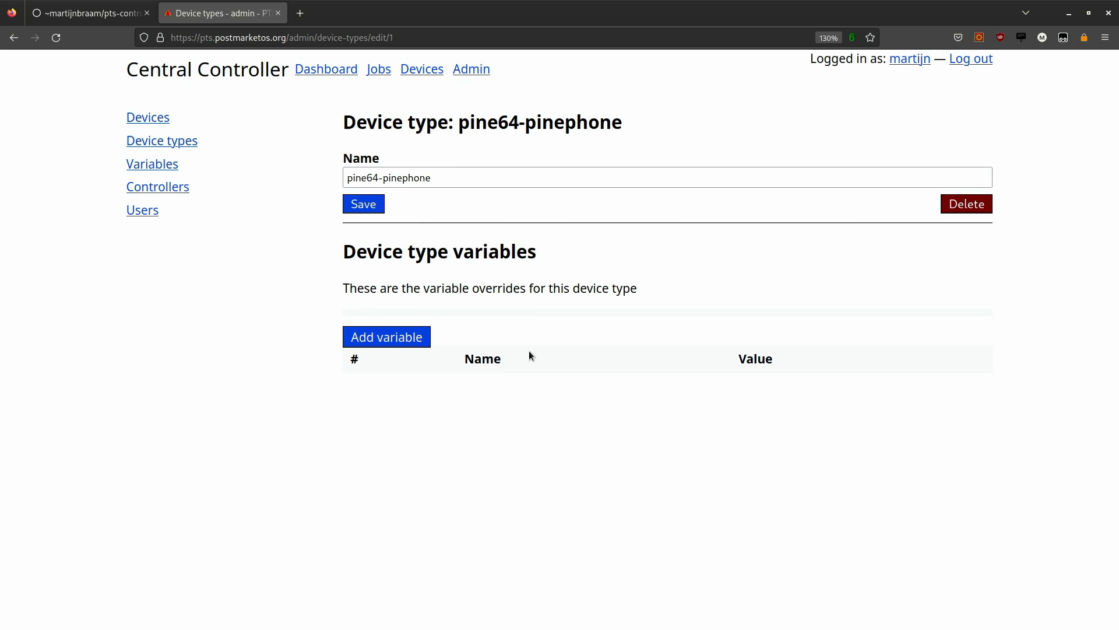
pyautogui.click(387, 336)
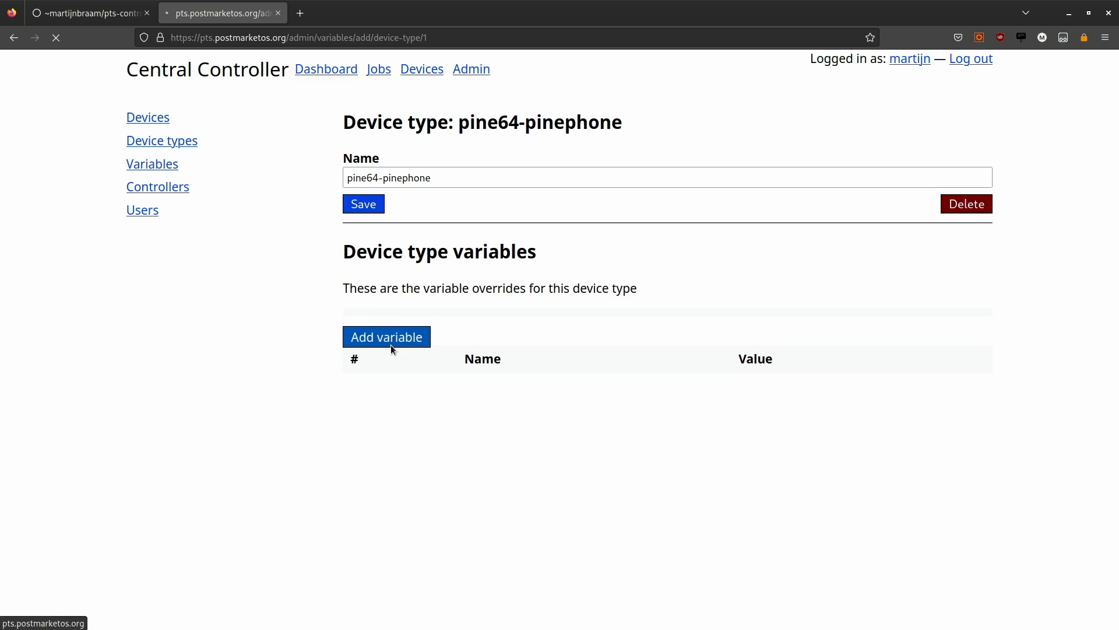
pyautogui.click(387, 337)
pyautogui.write('p')
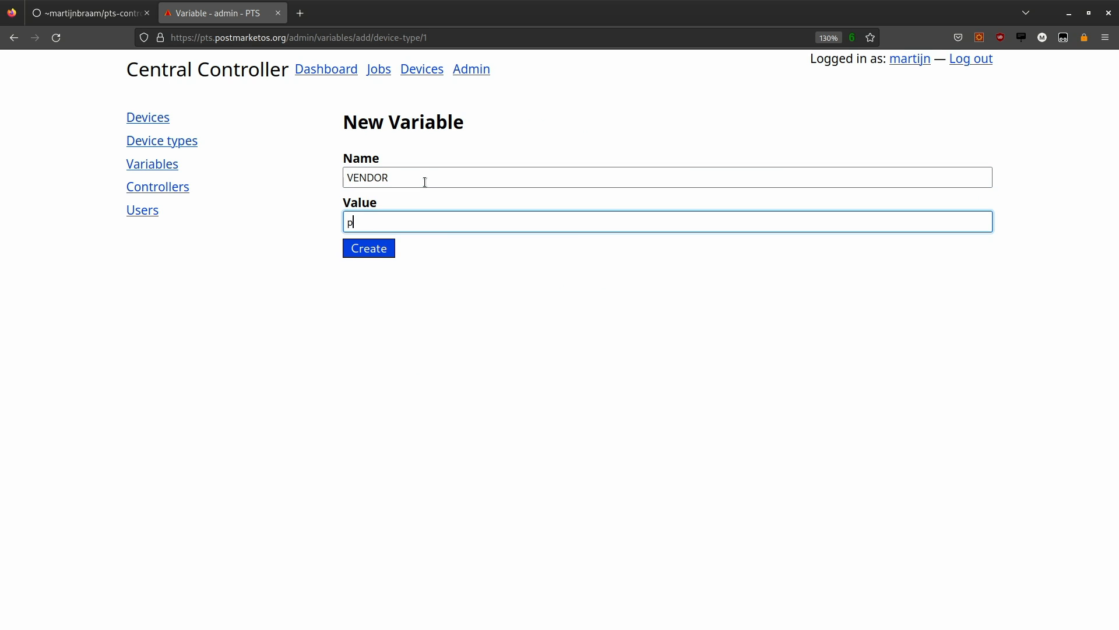
pyautogui.write('ine64')
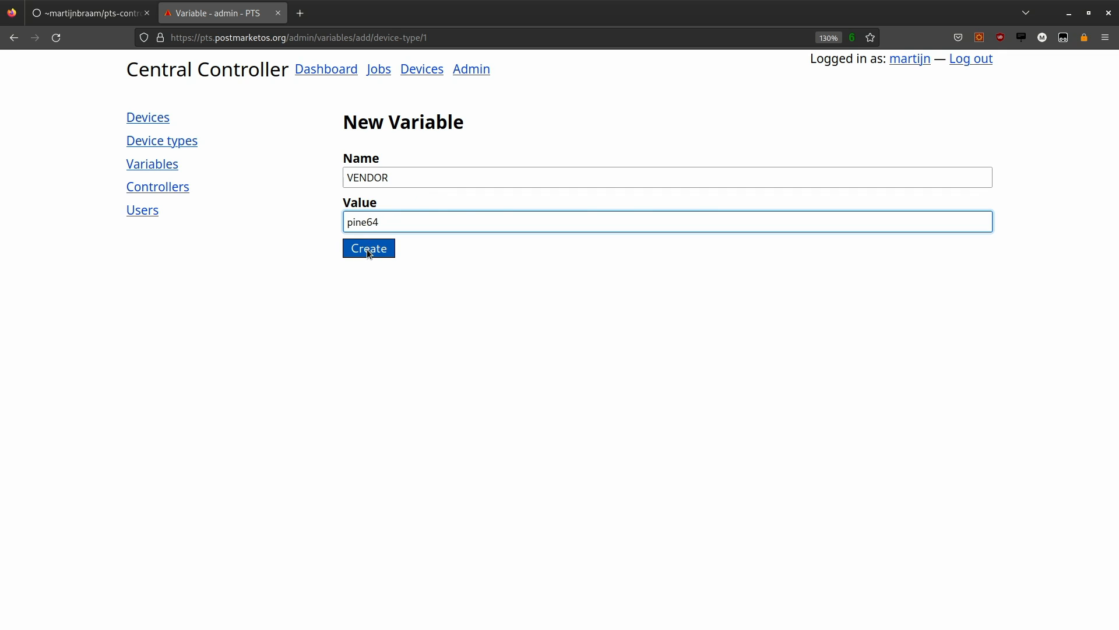
pyautogui.click(368, 248)
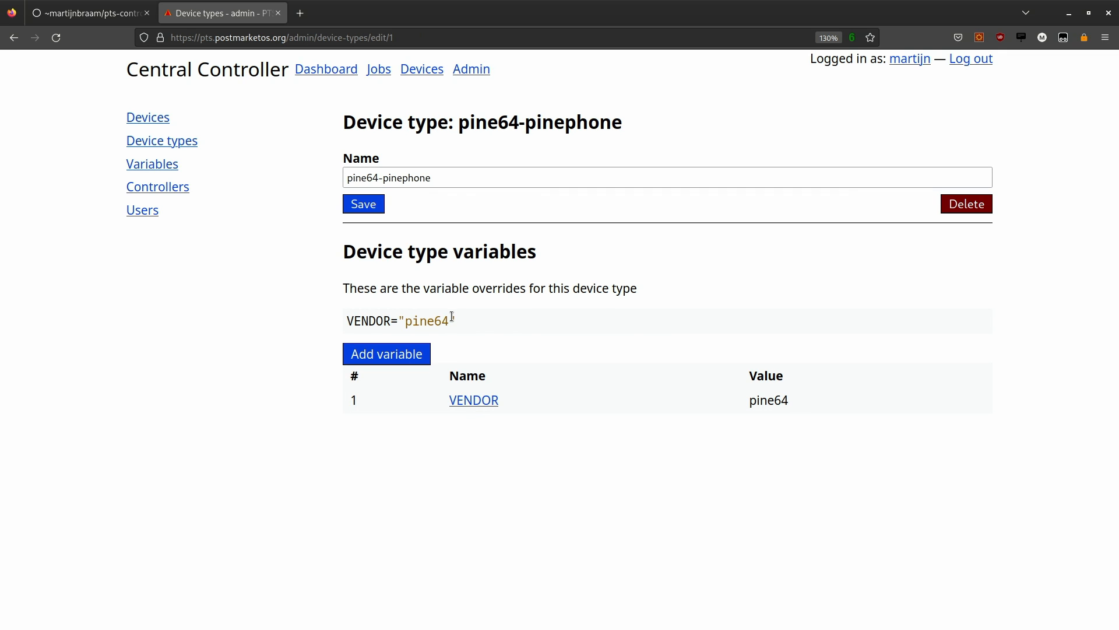
# Step: Add device type variable DTS = allwinner/allwinner-a64-pinephone.dtb
pyautogui.click(386, 353)
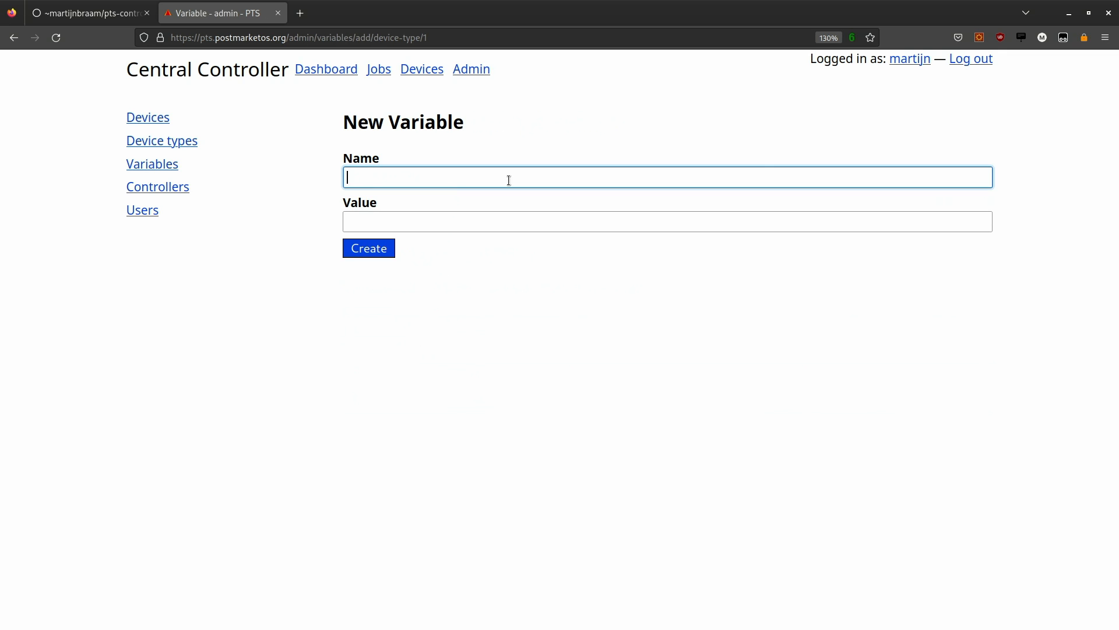
pyautogui.write('DTS')
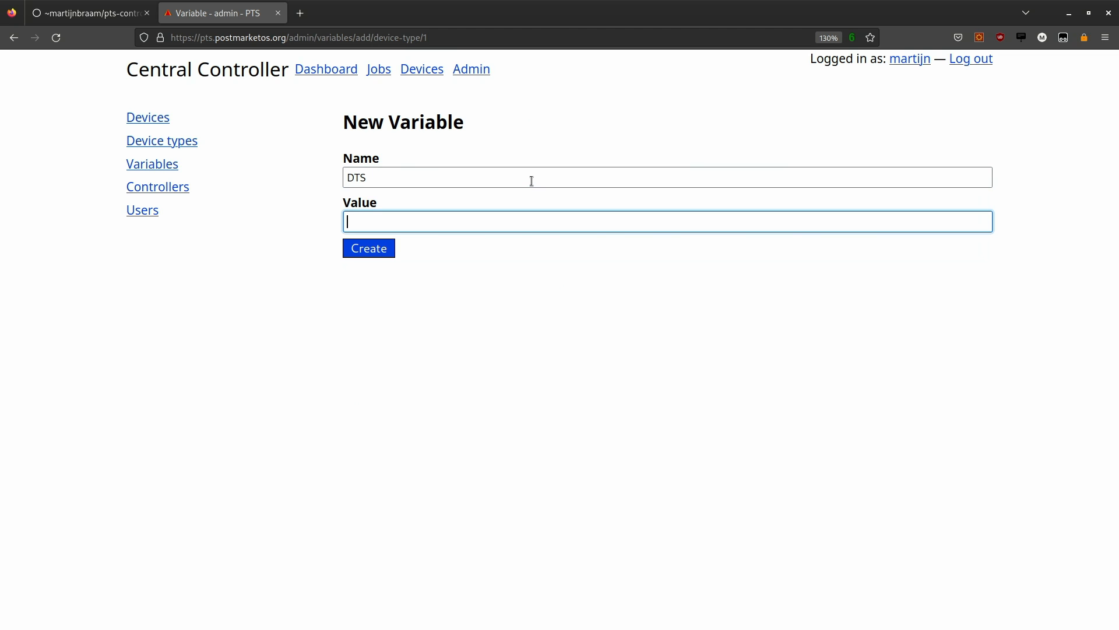
pyautogui.write('allwinner/')
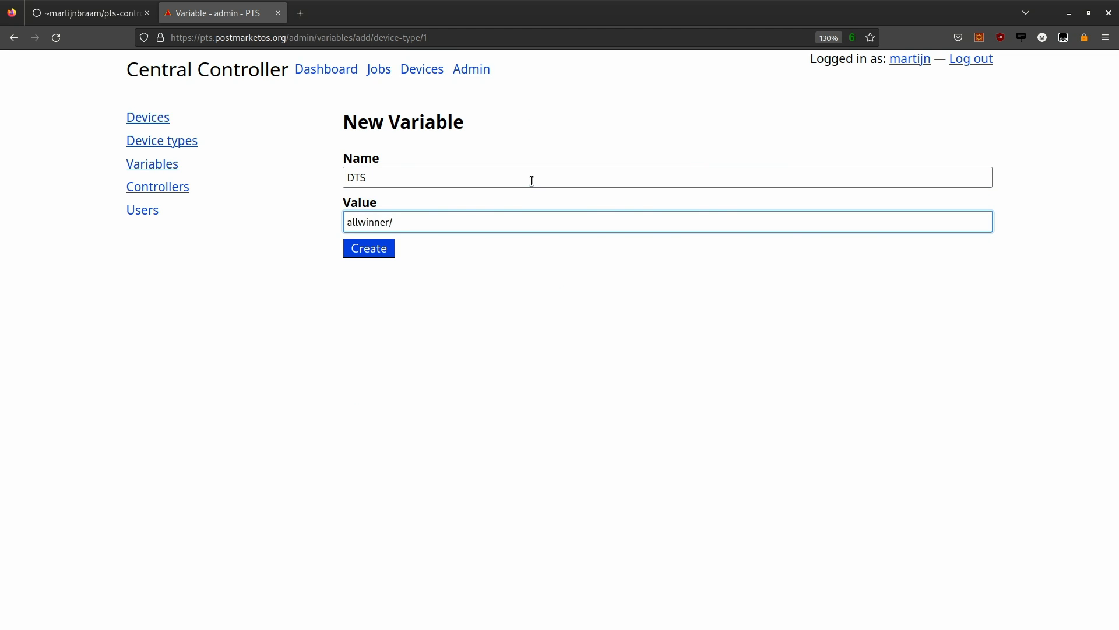
pyautogui.write('pine64')
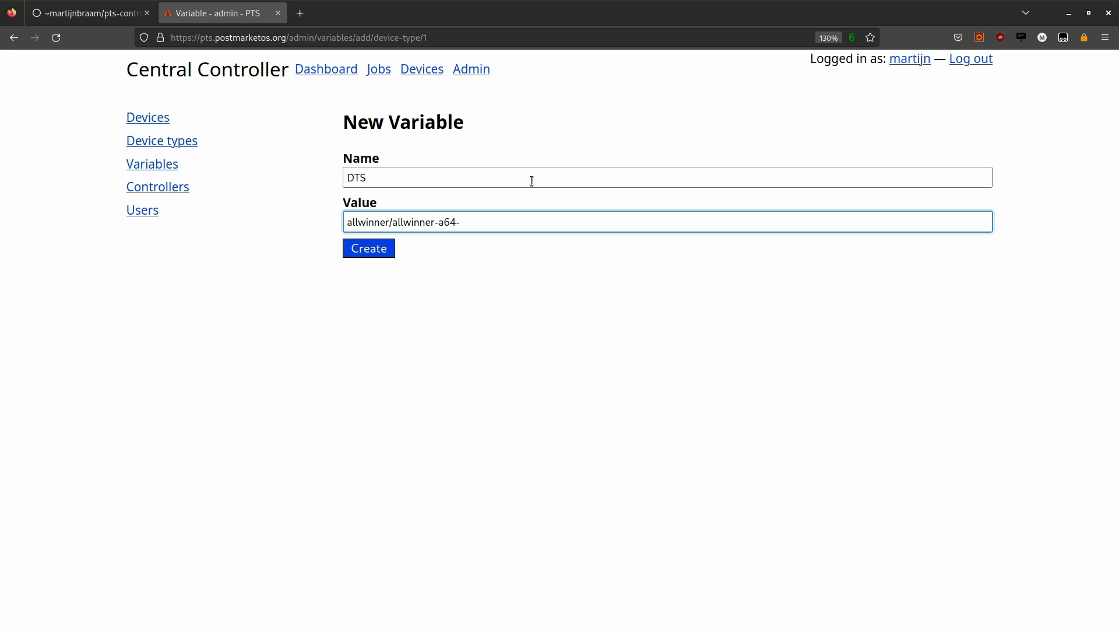
pyautogui.write('p')
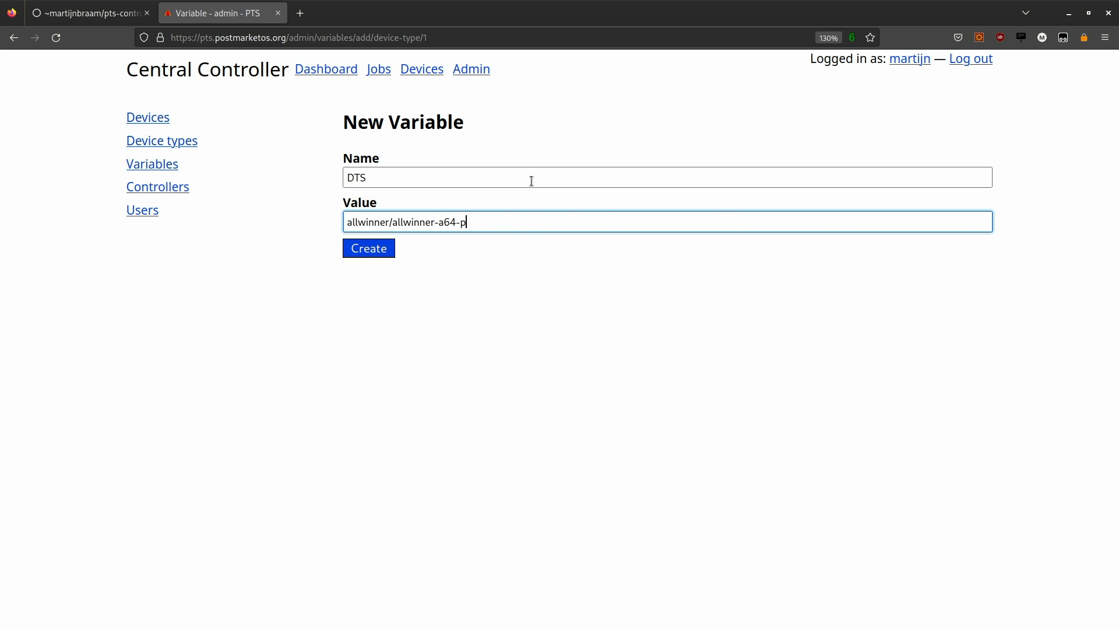
pyautogui.write('inephone.dts')
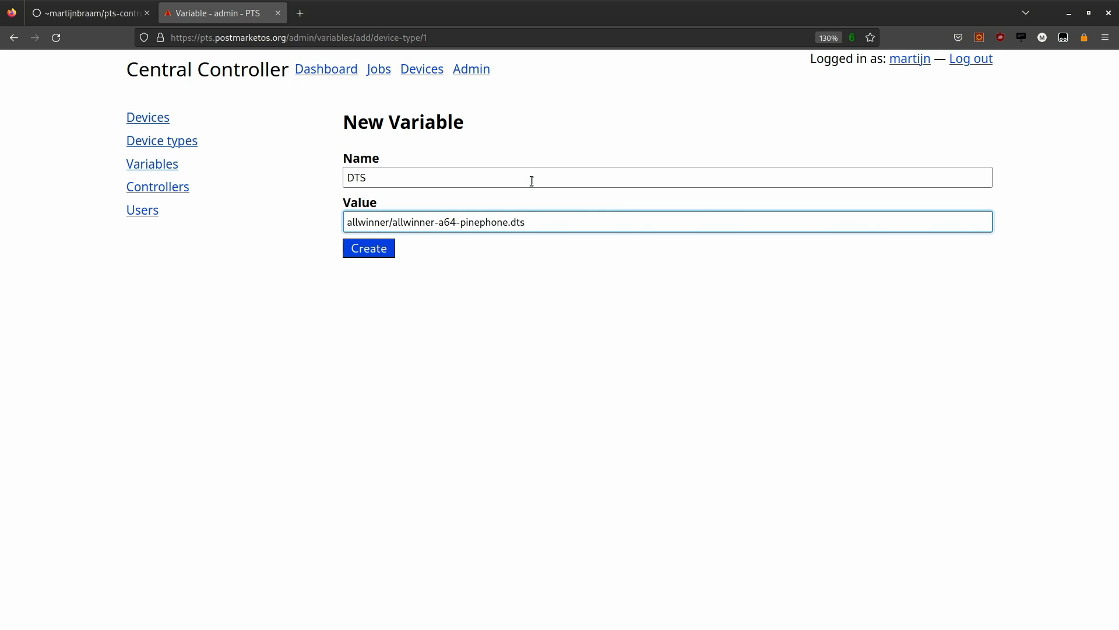
pyautogui.click(368, 248)
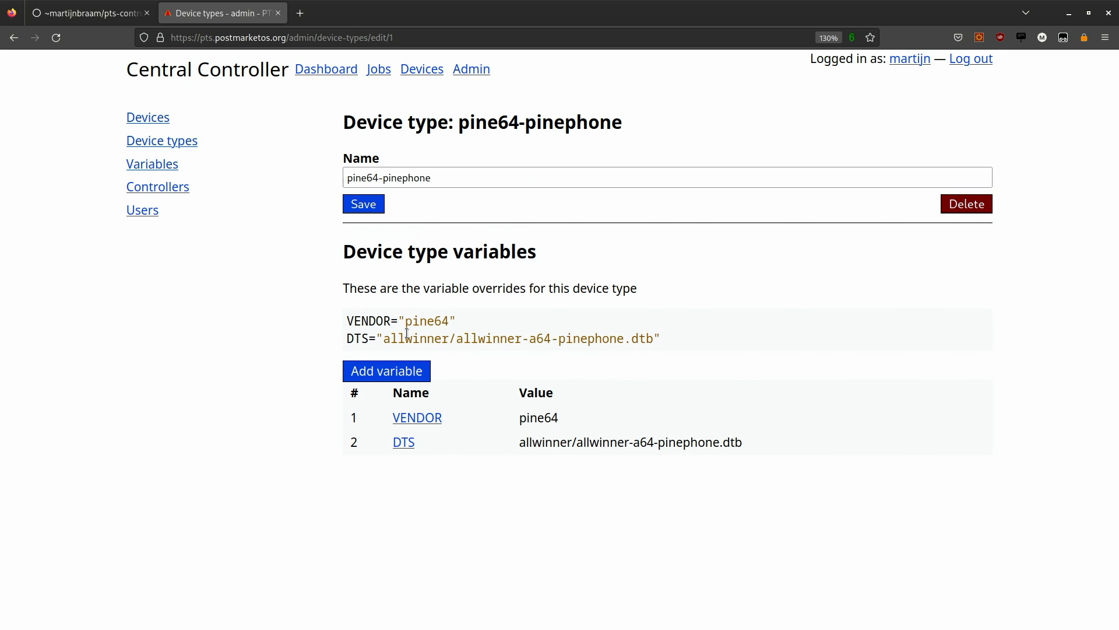
pyautogui.moveTo(397, 300)
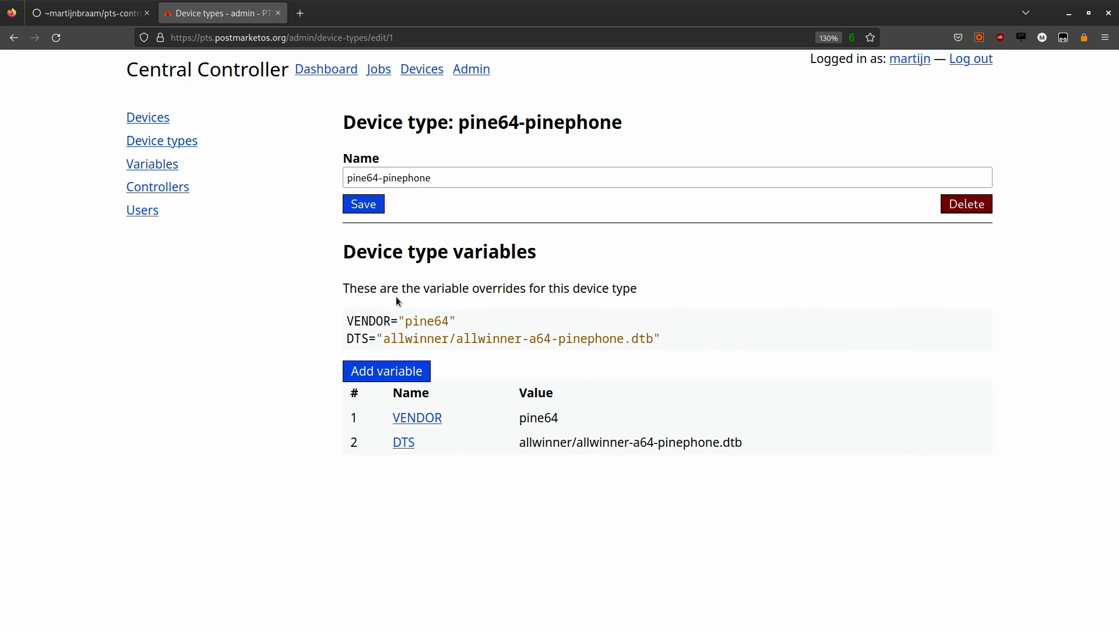
pyautogui.moveTo(146, 117)
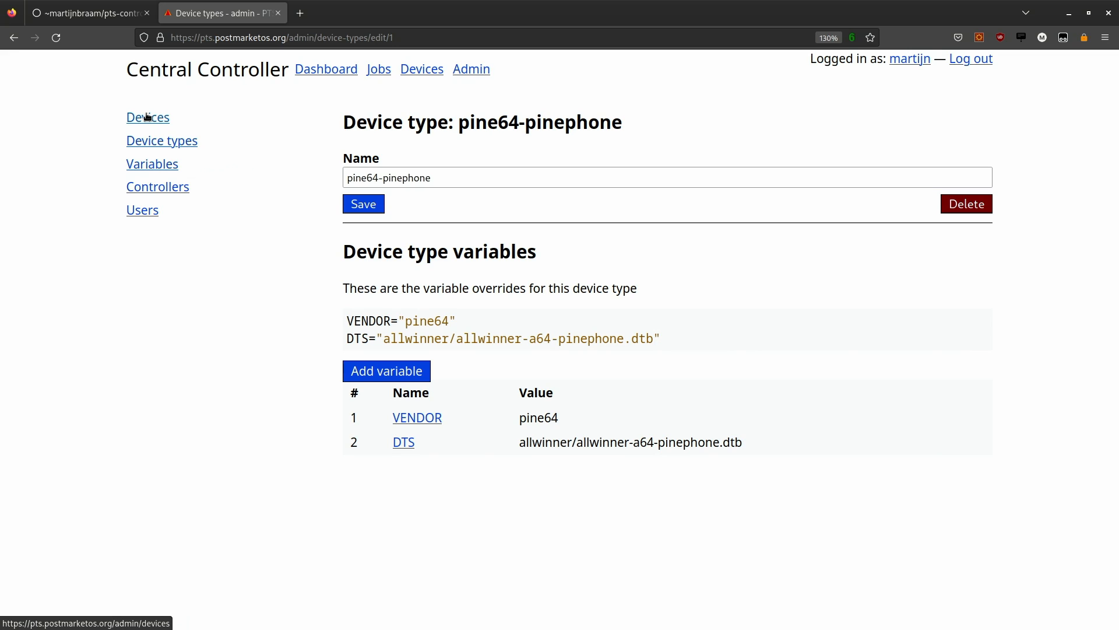
pyautogui.moveTo(146, 154)
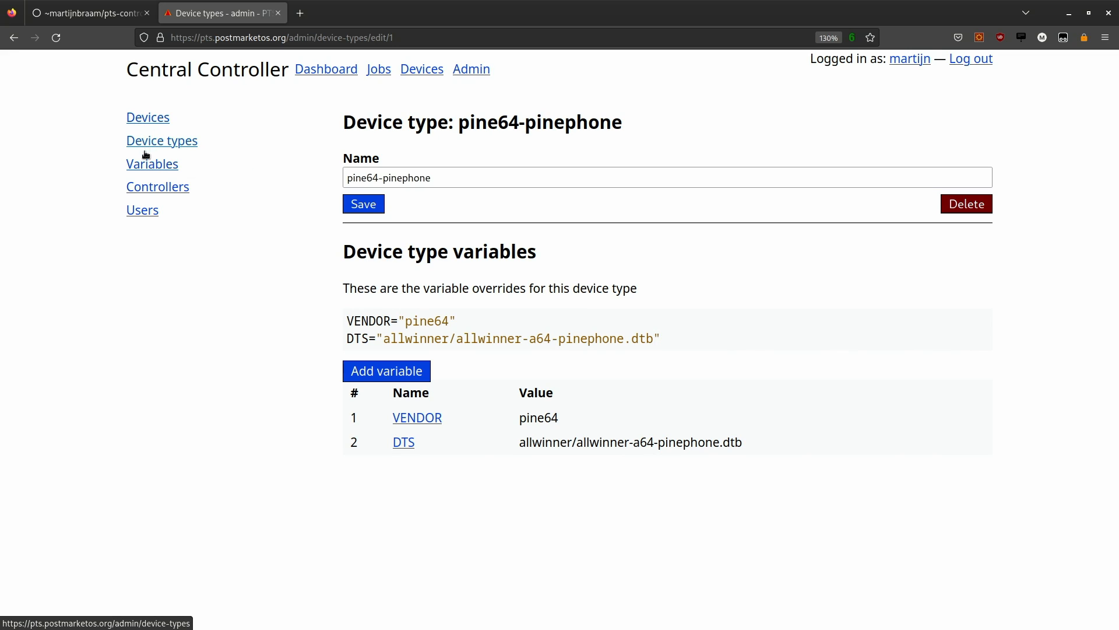
# Step: Override pinephone1's DTS with allwinner/allwinner-a64-pinephone-1.2.dtb
pyautogui.click(148, 117)
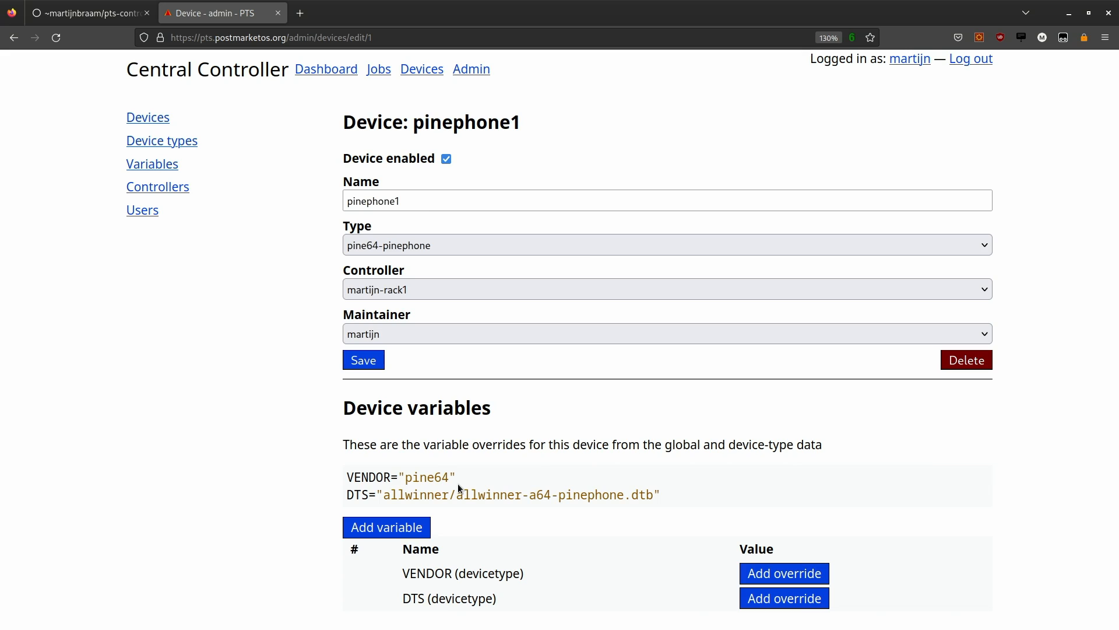
pyautogui.click(784, 598)
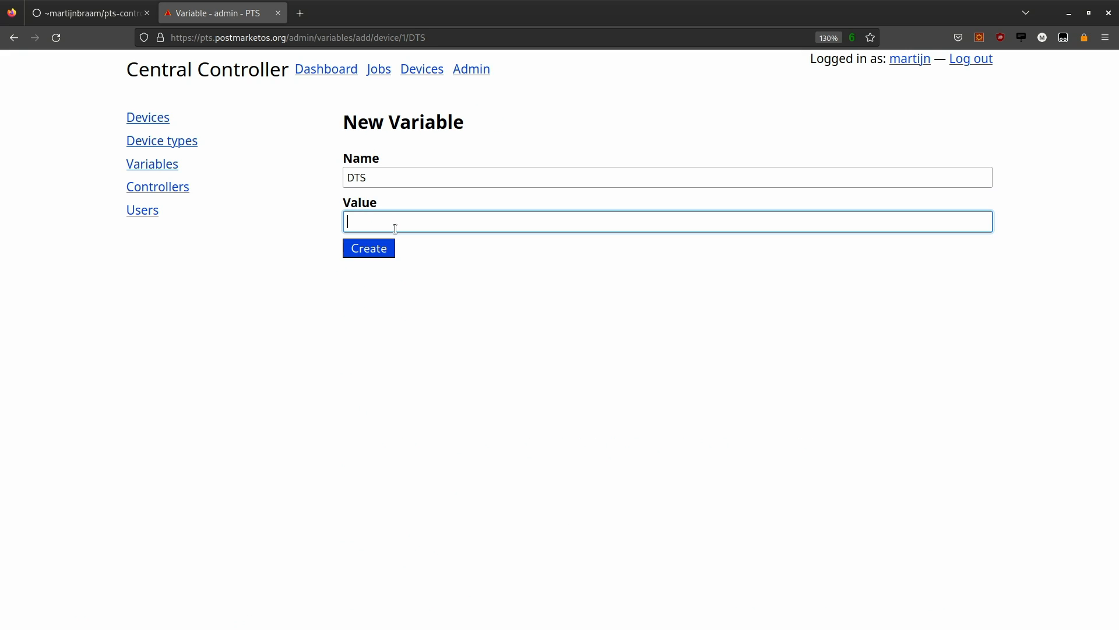
pyautogui.write('allwinner/allwinner-a64-pinephone-1.2.dtb')
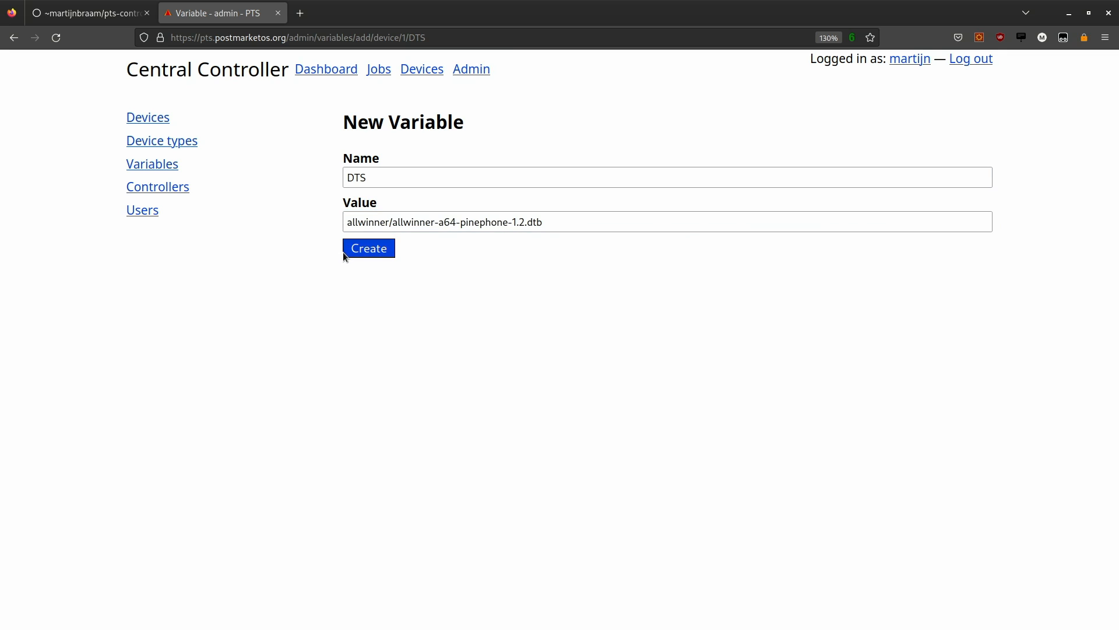
pyautogui.click(369, 248)
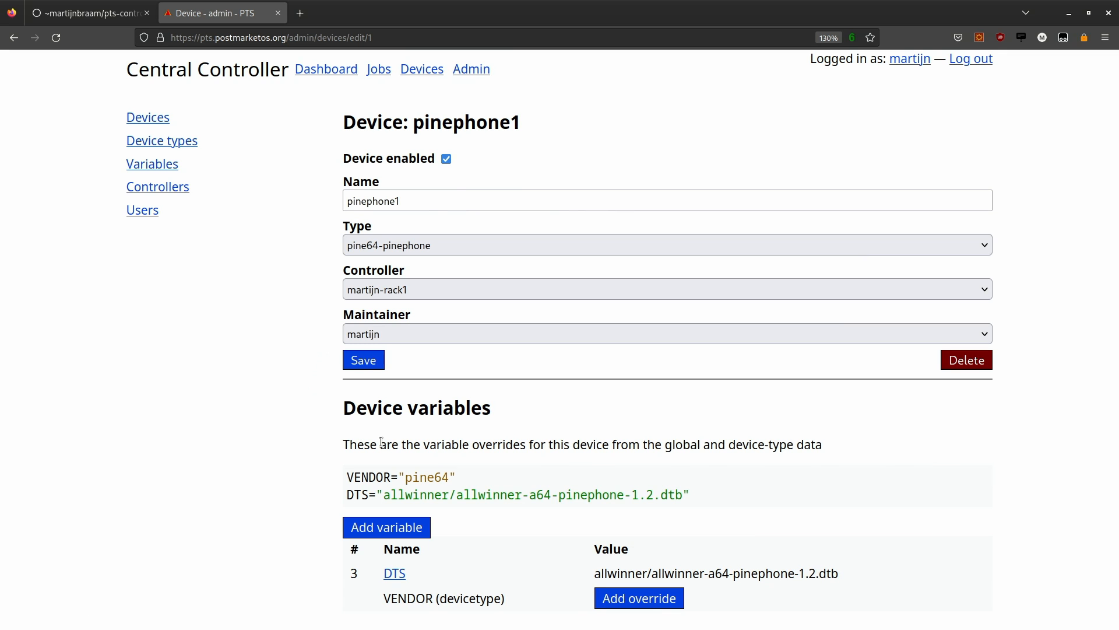
pyautogui.moveTo(532, 484)
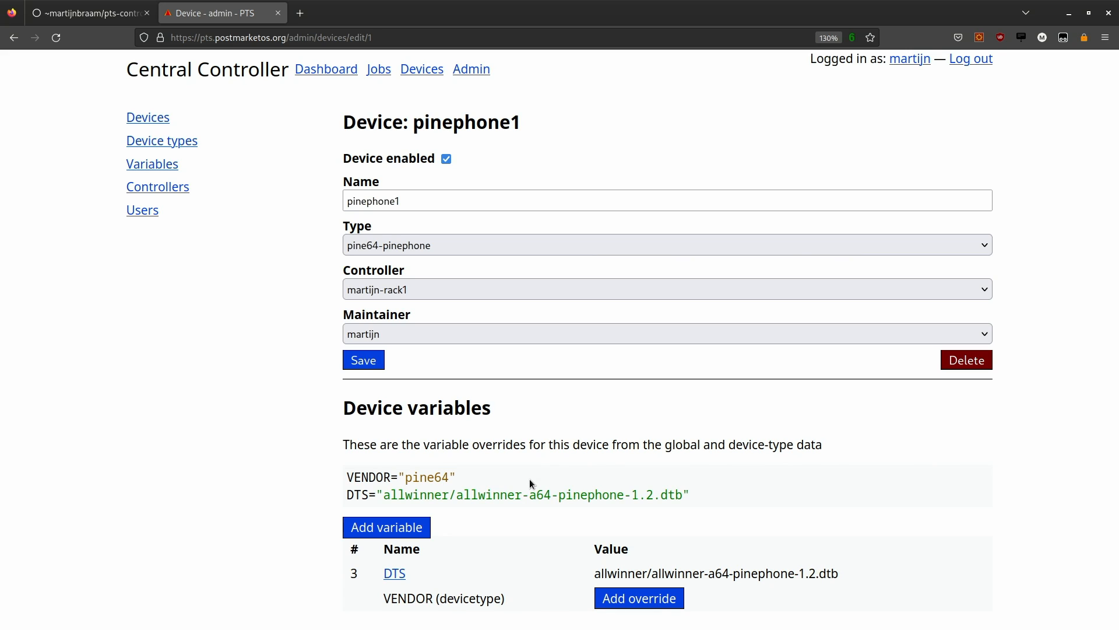
pyautogui.moveTo(297, 435)
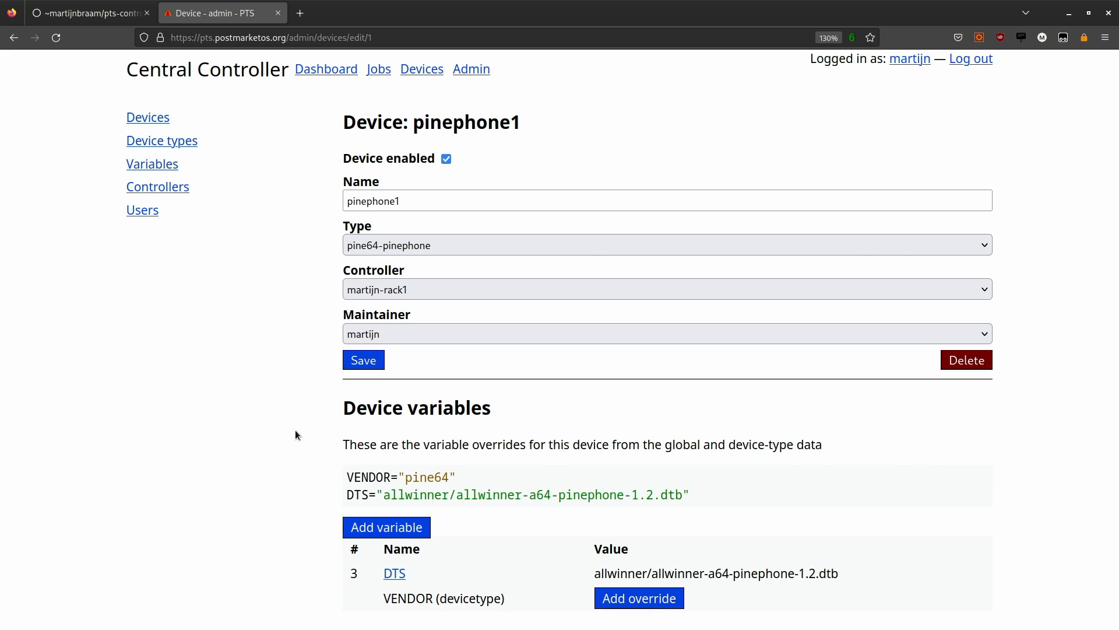
# Step: Review the martijn-rack1 controller and empty global variables, then go to the Jobs page
pyautogui.click(158, 186)
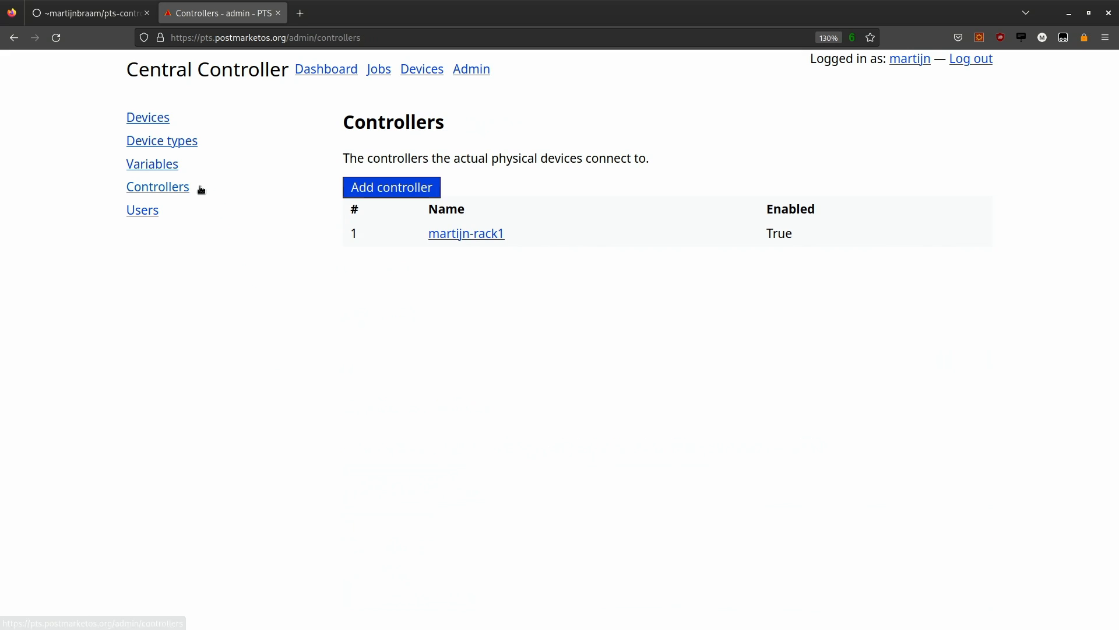
pyautogui.moveTo(495, 238)
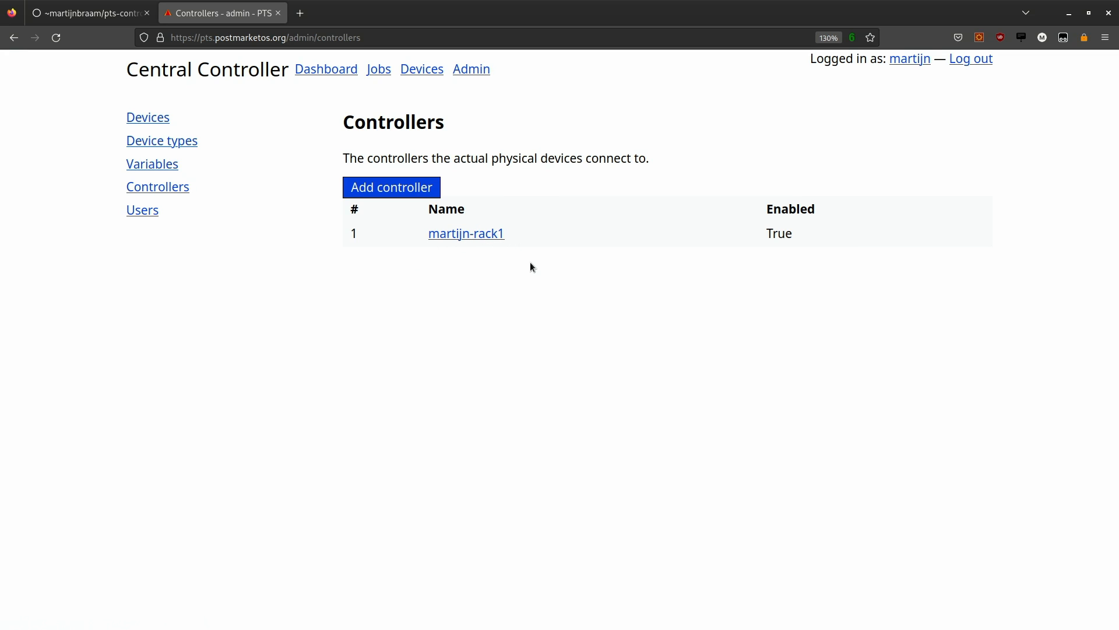
pyautogui.moveTo(281, 243)
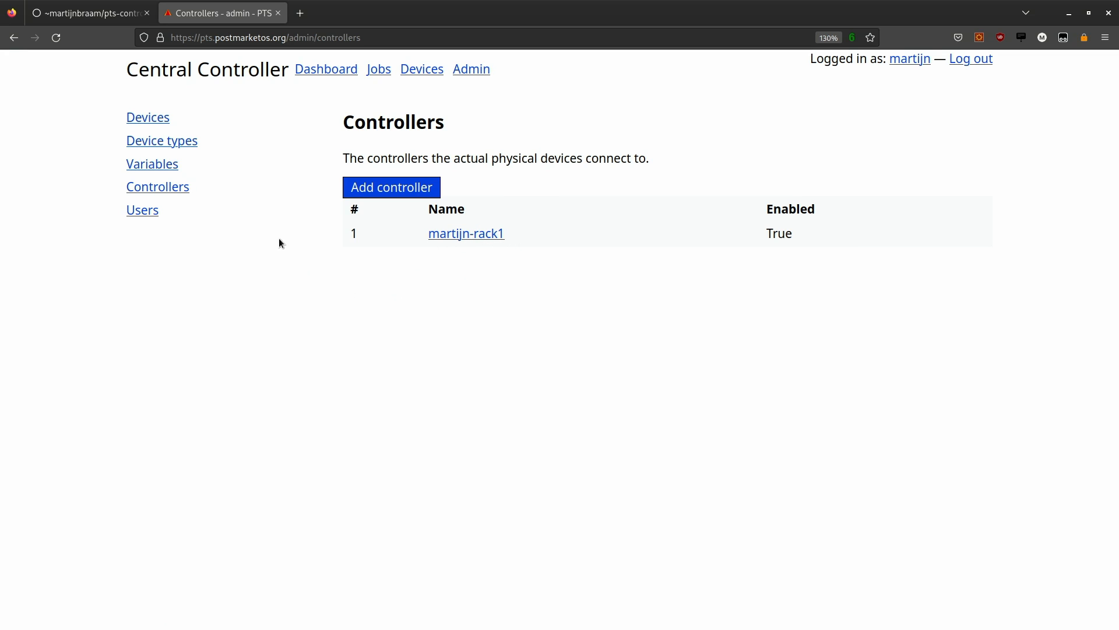
pyautogui.moveTo(151, 168)
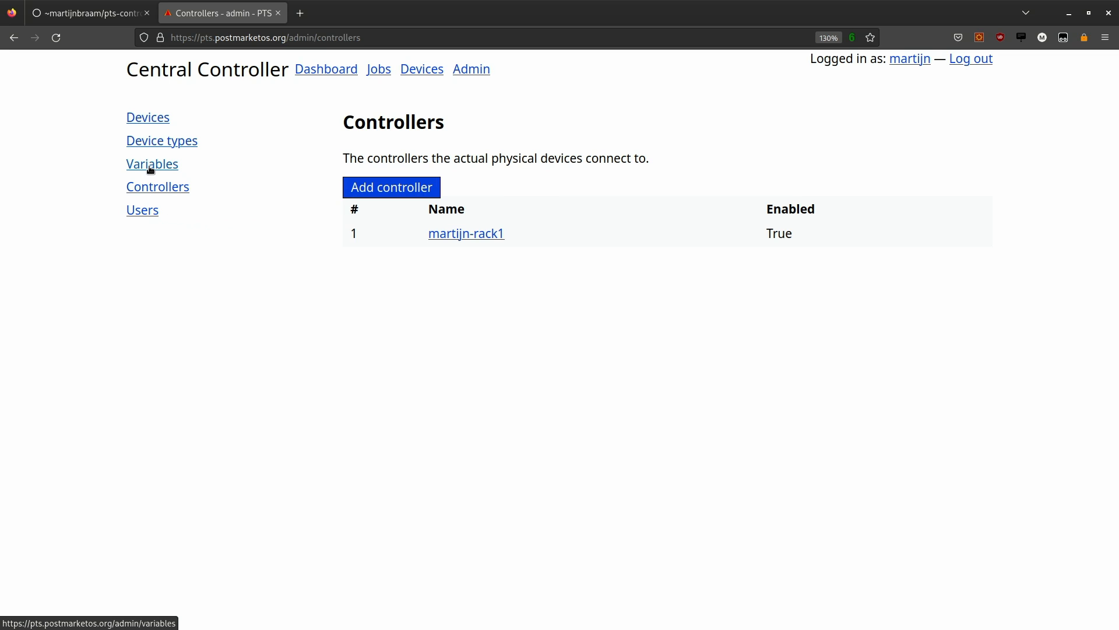
pyautogui.click(152, 164)
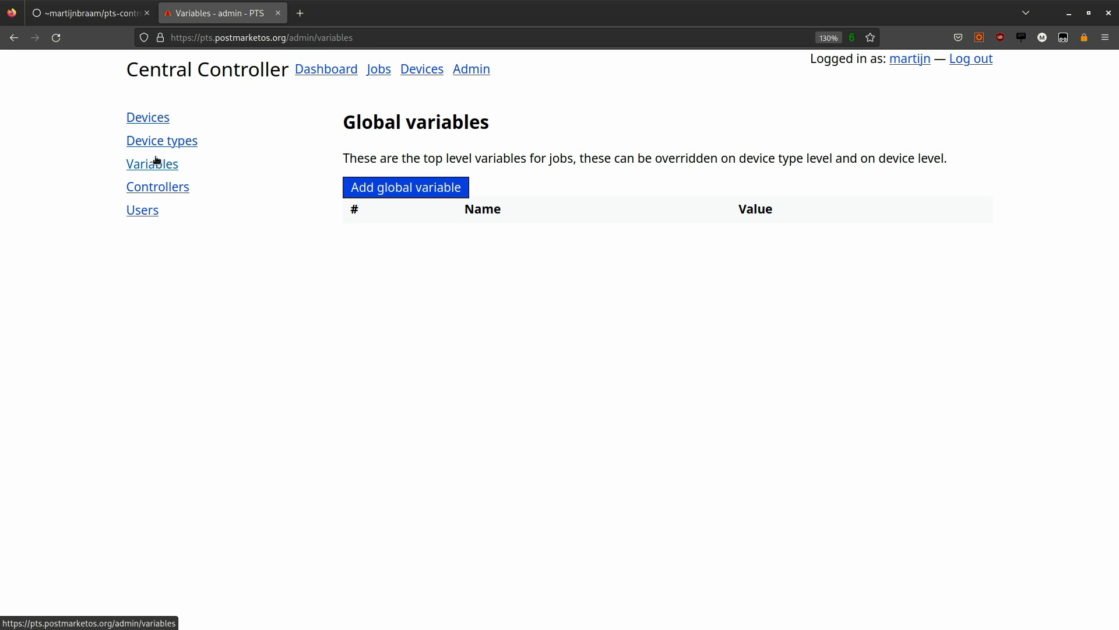
pyautogui.moveTo(338, 66)
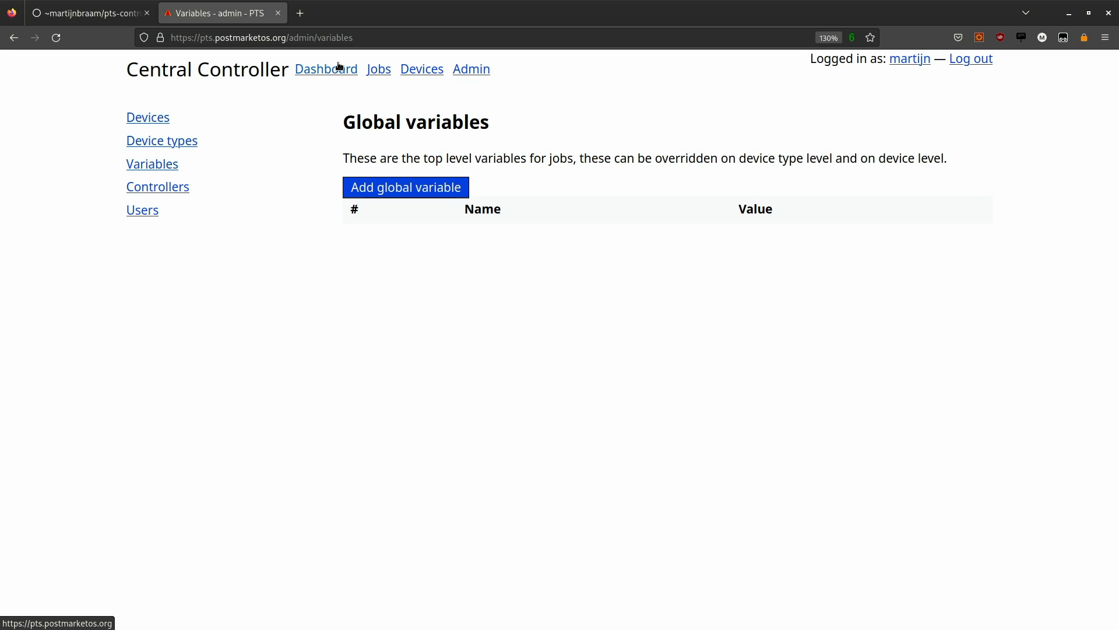
pyautogui.click(378, 69)
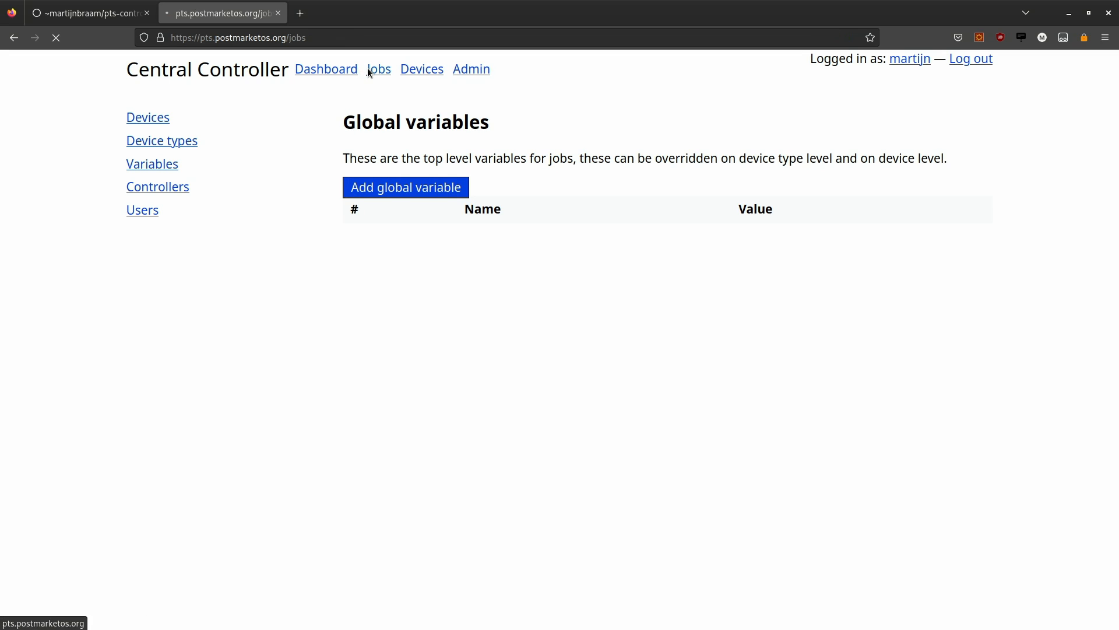
pyautogui.click(378, 69)
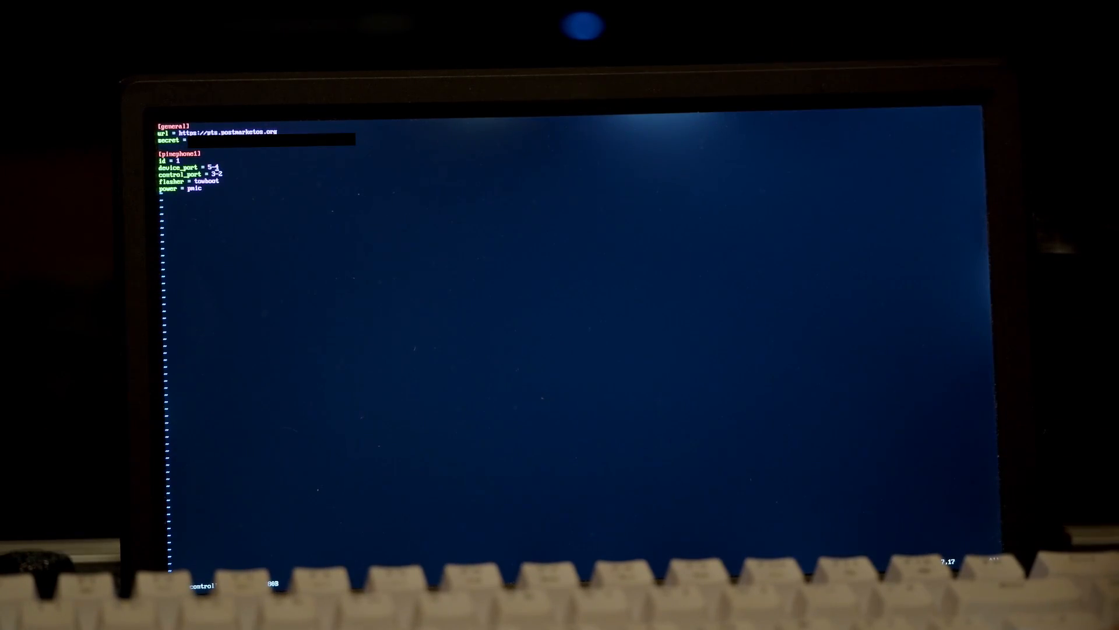
# Step: Replace pinephone1's device_port value 5-1 with 1- in vim
pyautogui.write('1-')
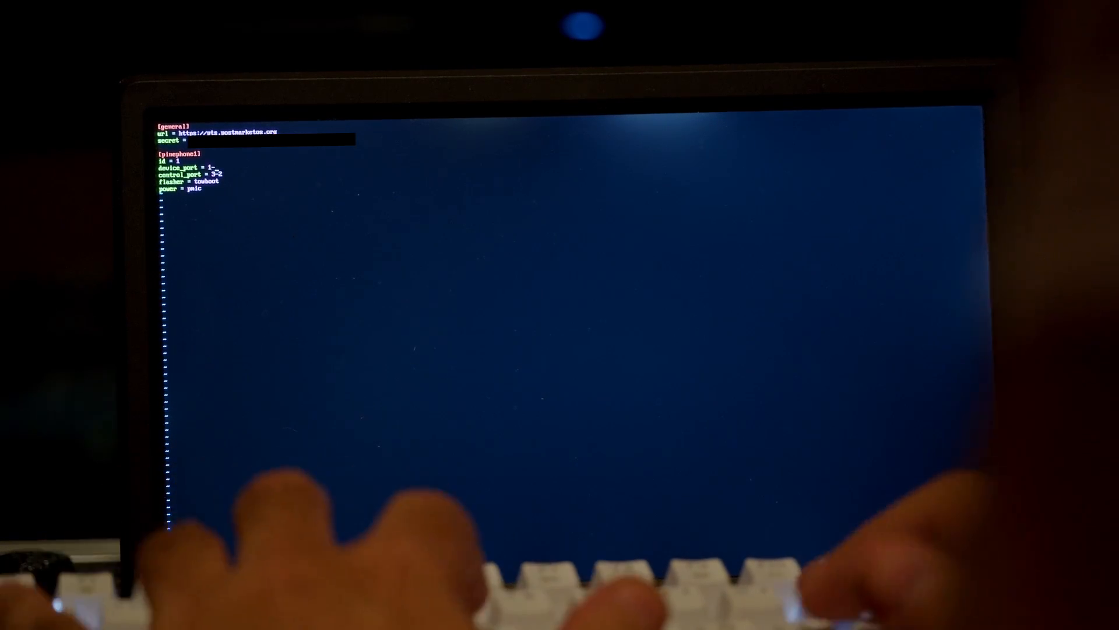